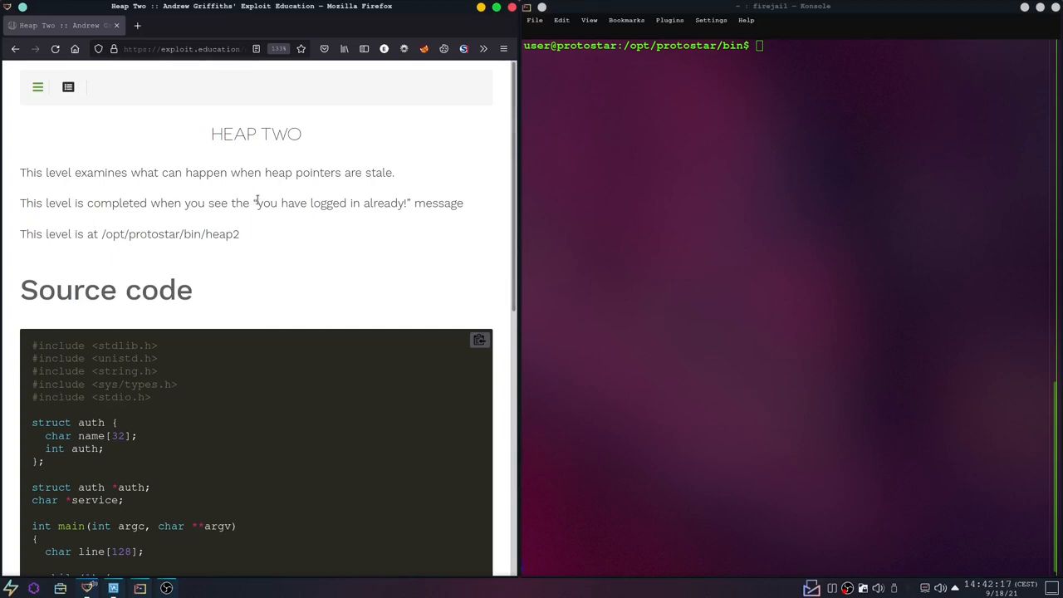
- Highlight the logged-in message, global auth pointer, auth malloc with sizeof, and strlen check in the source
drag(258, 202, 408, 202)
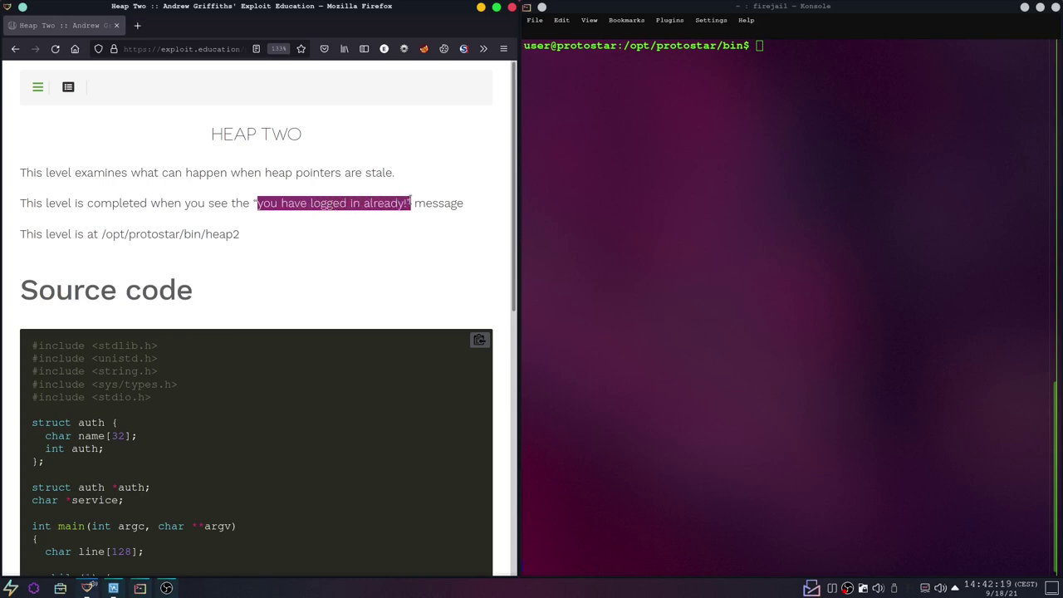
scroll(down, 3)
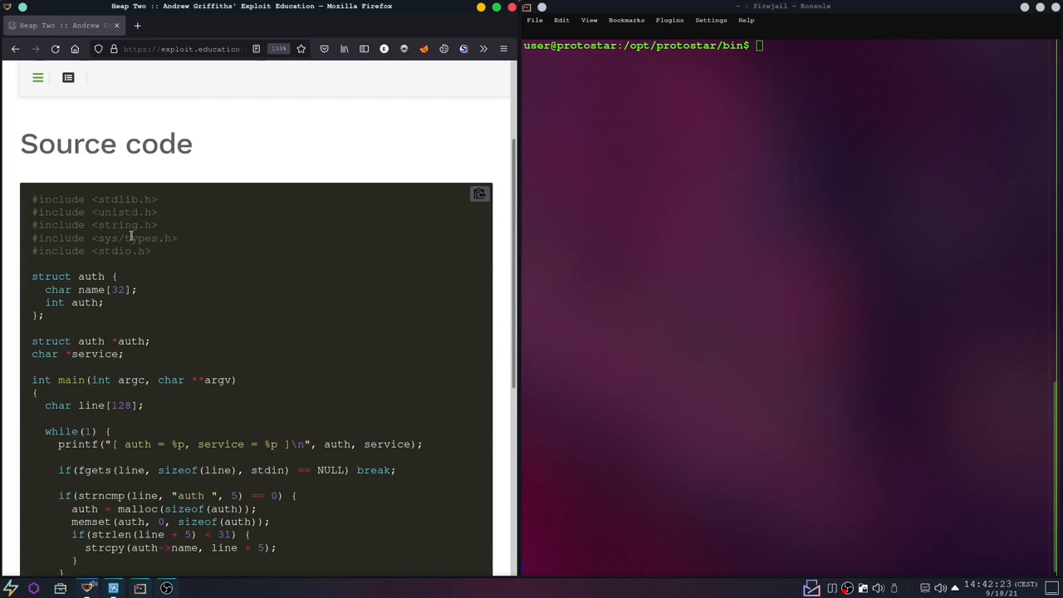
scroll(down, 3)
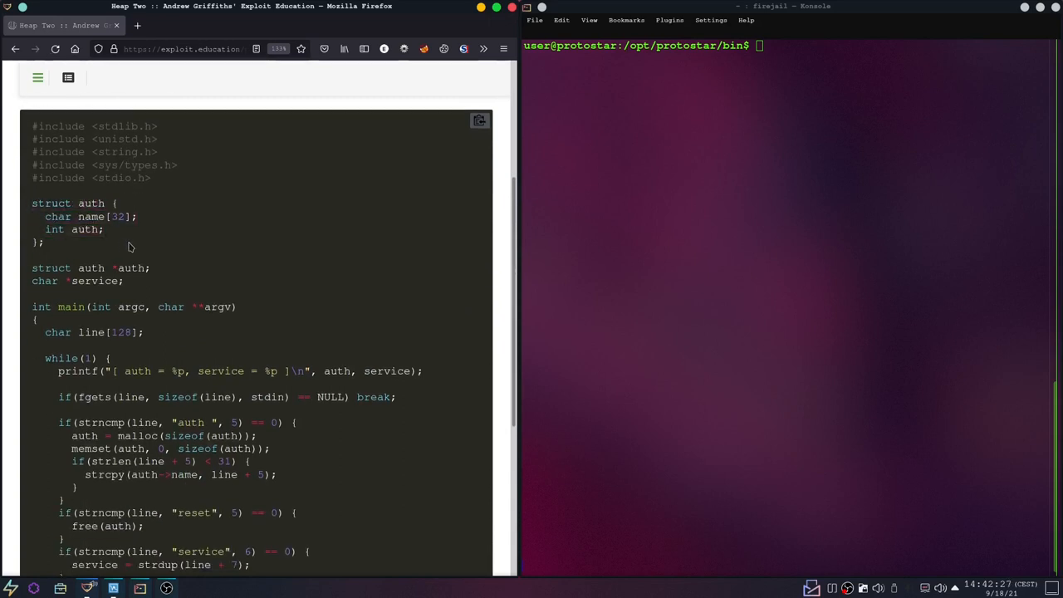
scroll(down, 3)
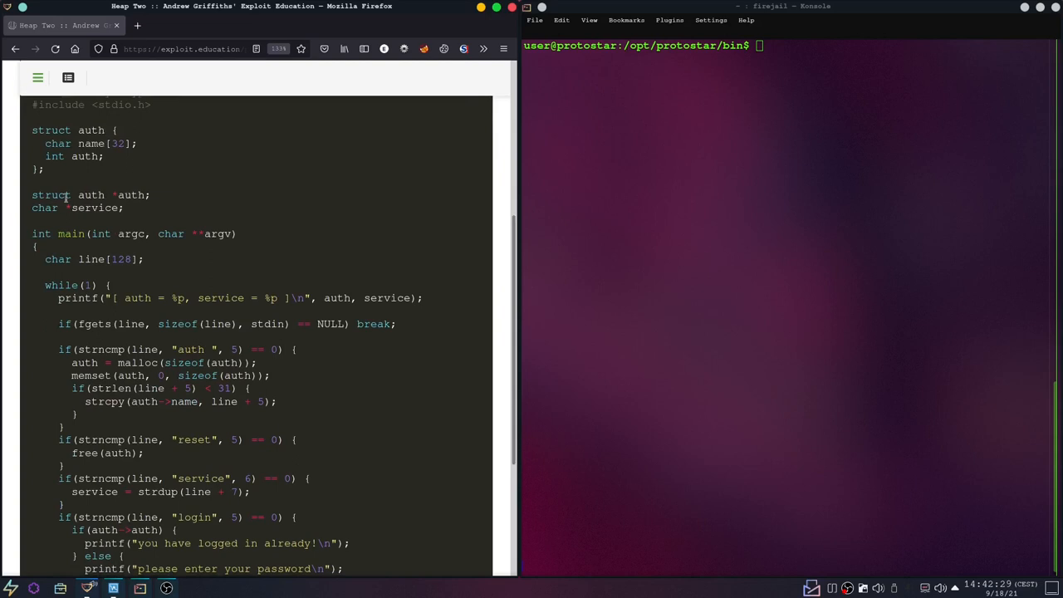
double_click(131, 194)
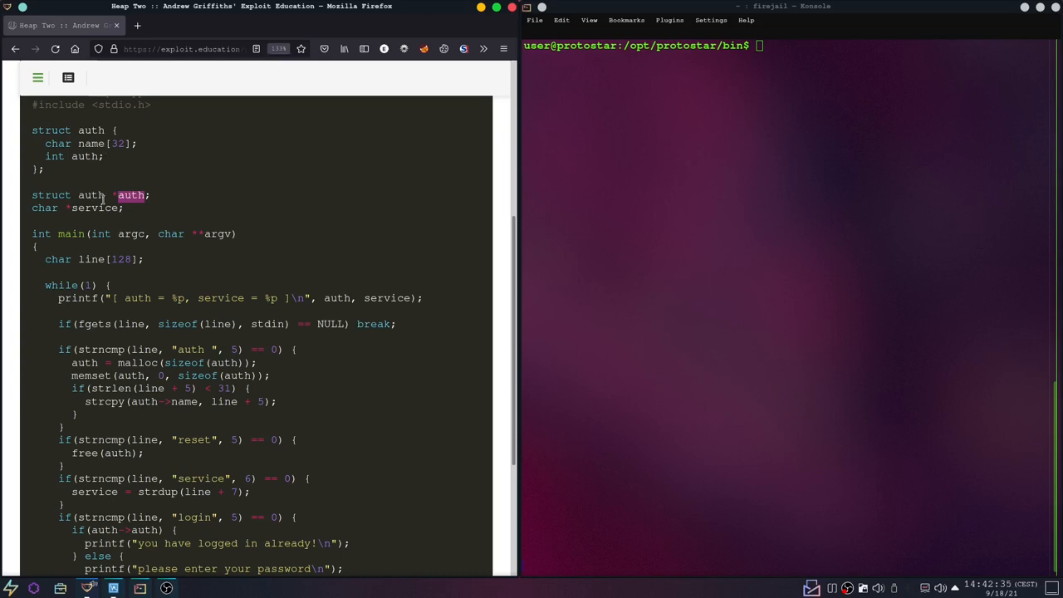
scroll(down, 3)
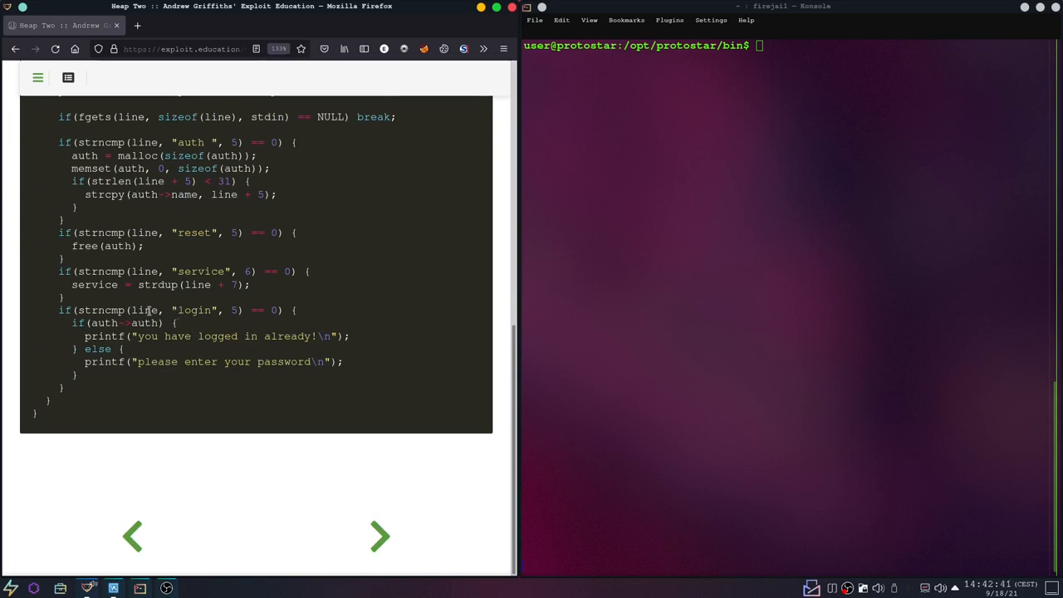
double_click(194, 310)
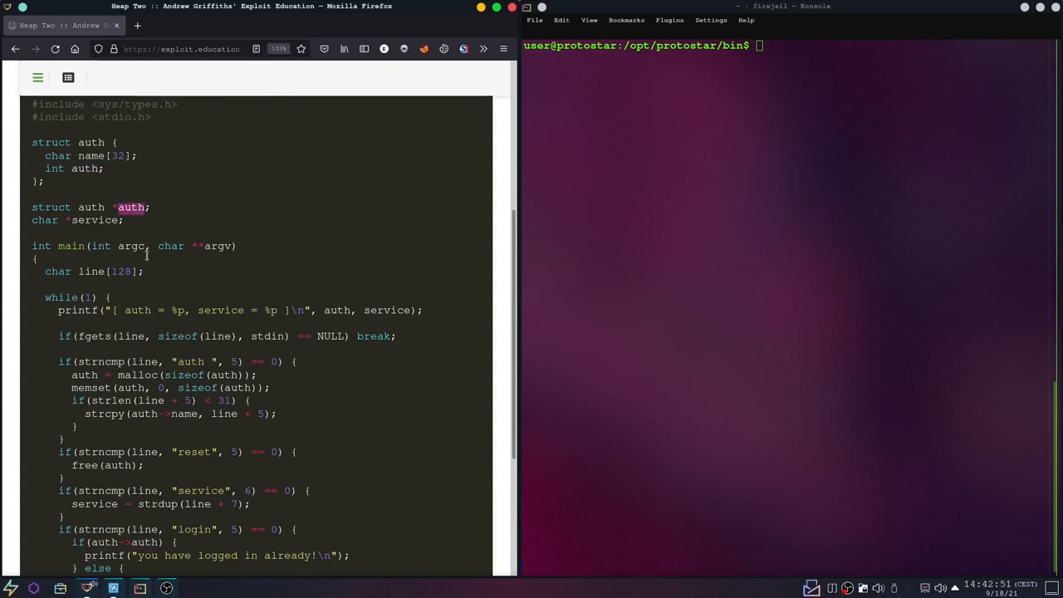
scroll(down, 3)
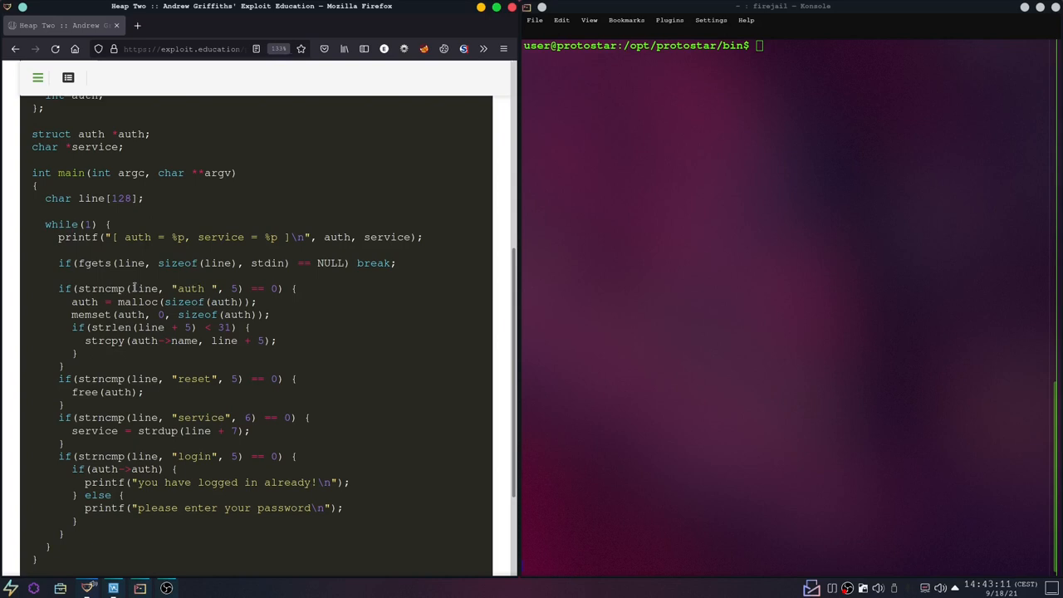
double_click(189, 288)
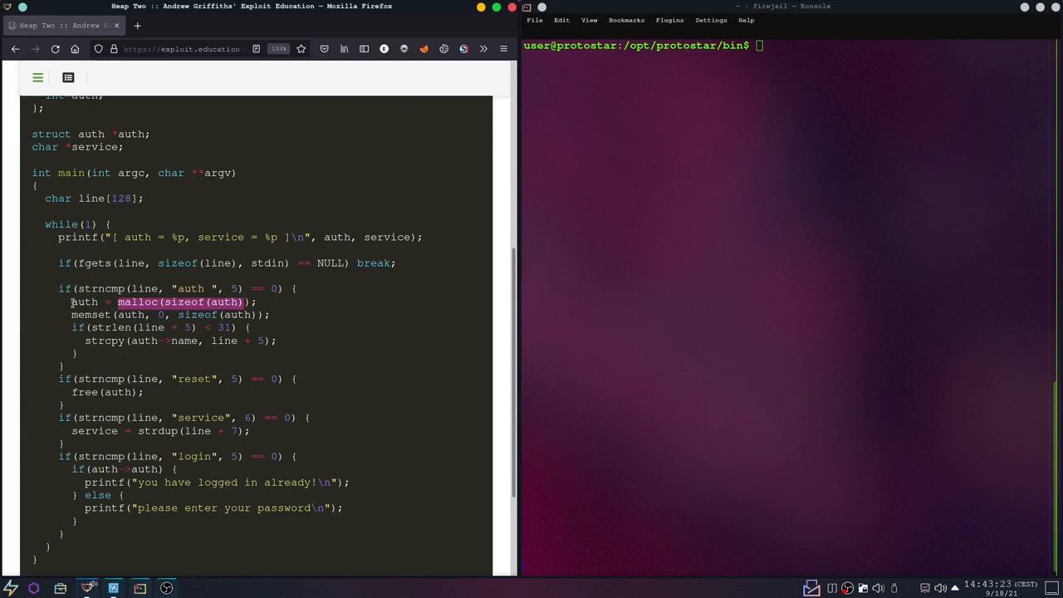
double_click(185, 301)
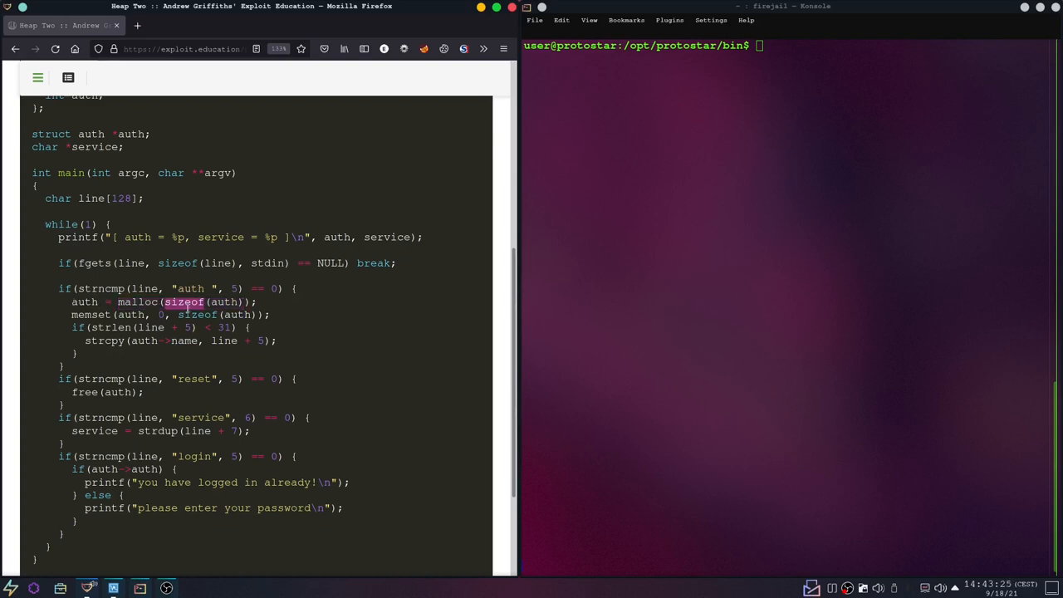
drag(165, 301, 241, 301)
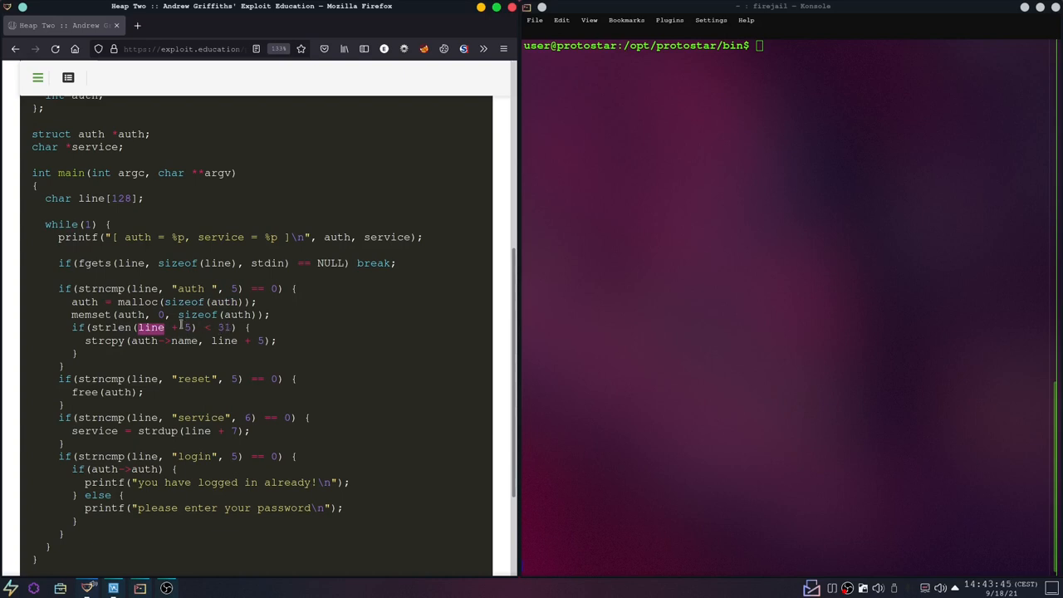
mouse_move(166, 264)
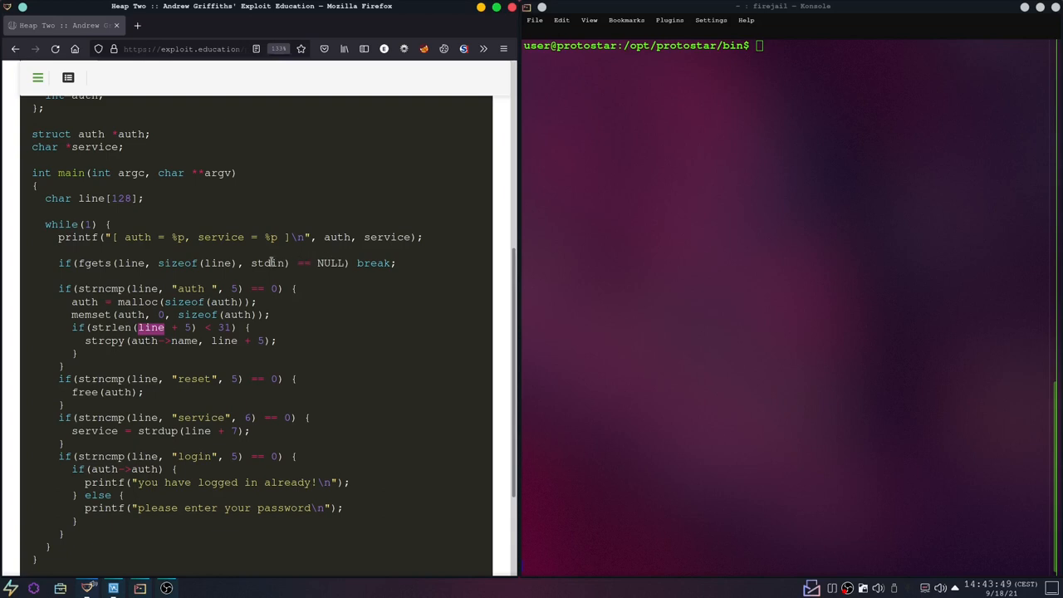
- Highlight stdin in the fgets call and the 31 length limit, then scroll further through the source
double_click(265, 263)
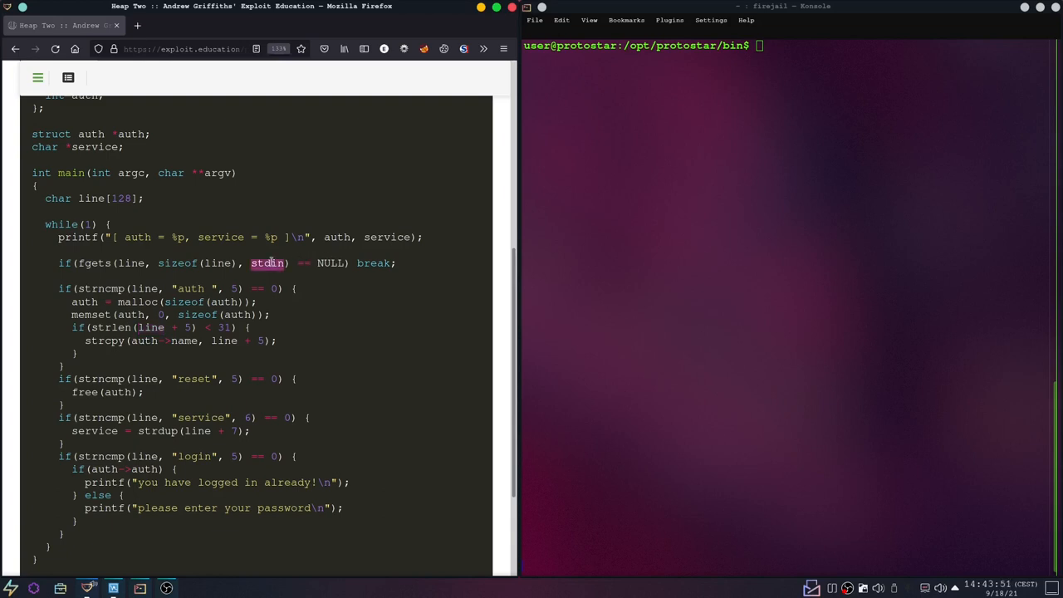
double_click(131, 263)
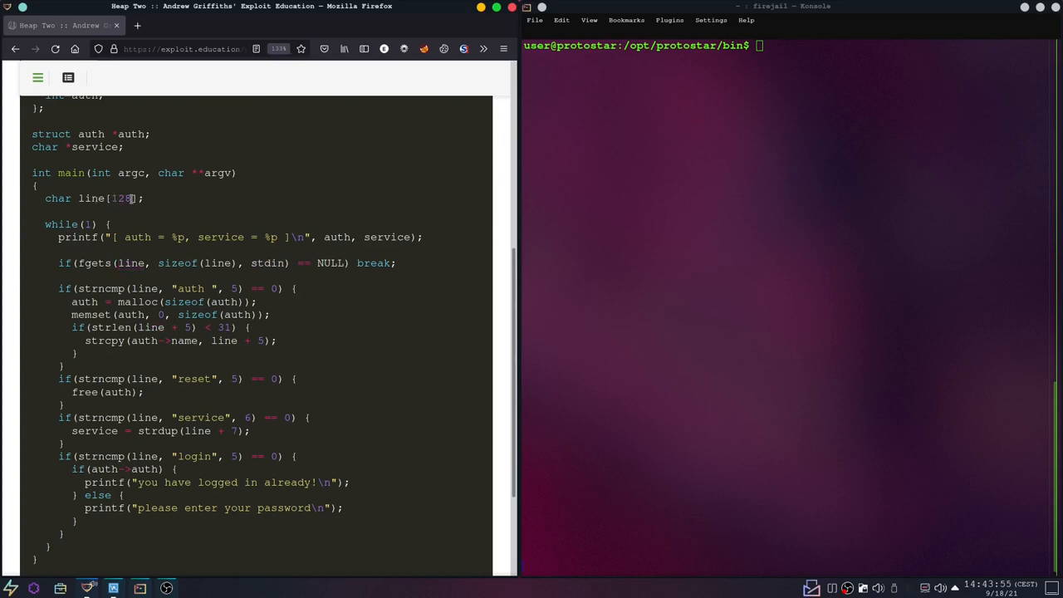
double_click(122, 199)
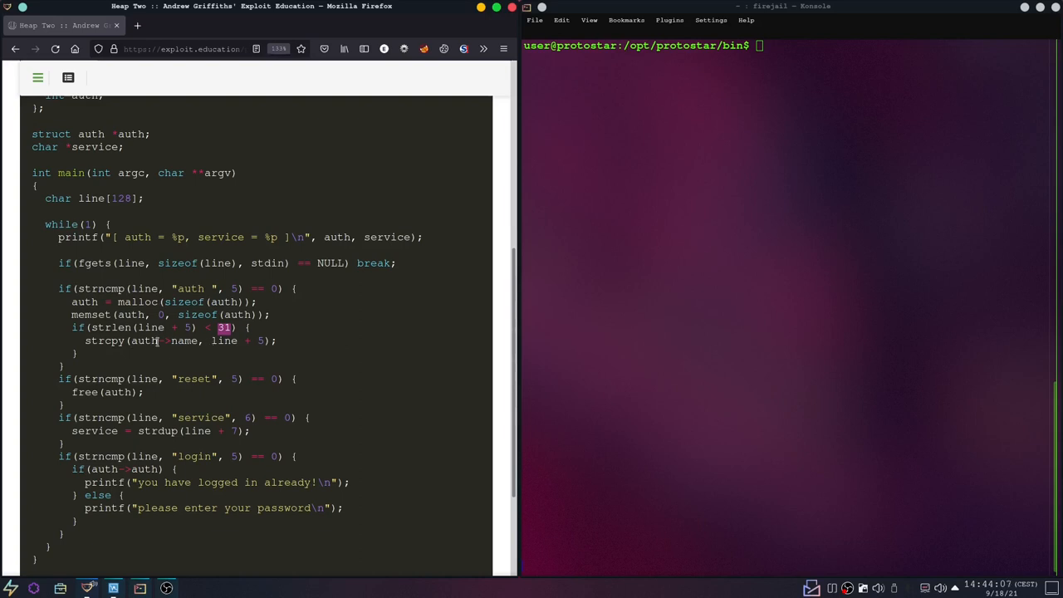
double_click(183, 340)
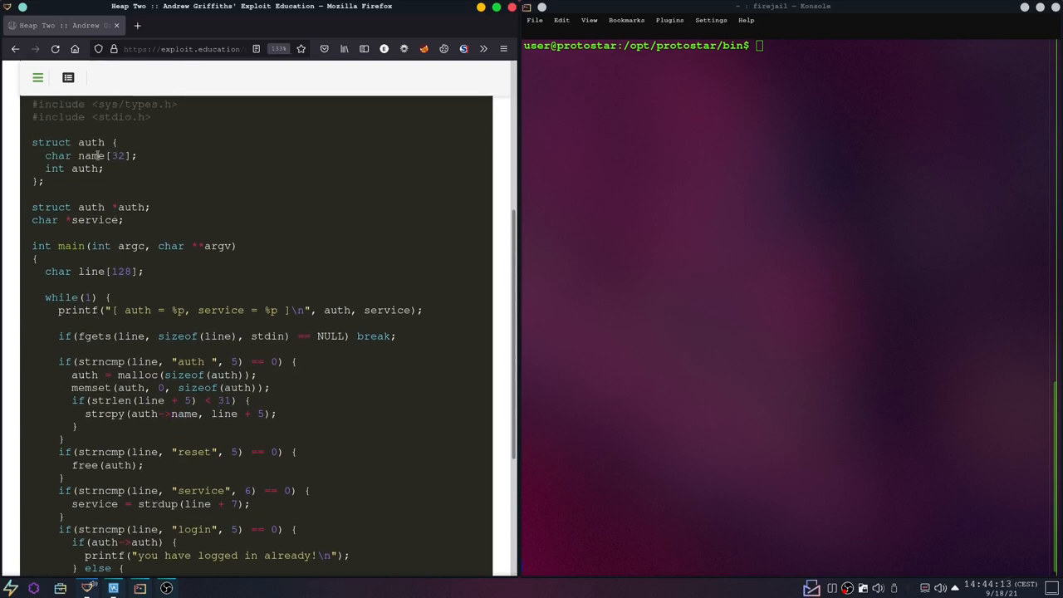
scroll(down, 3)
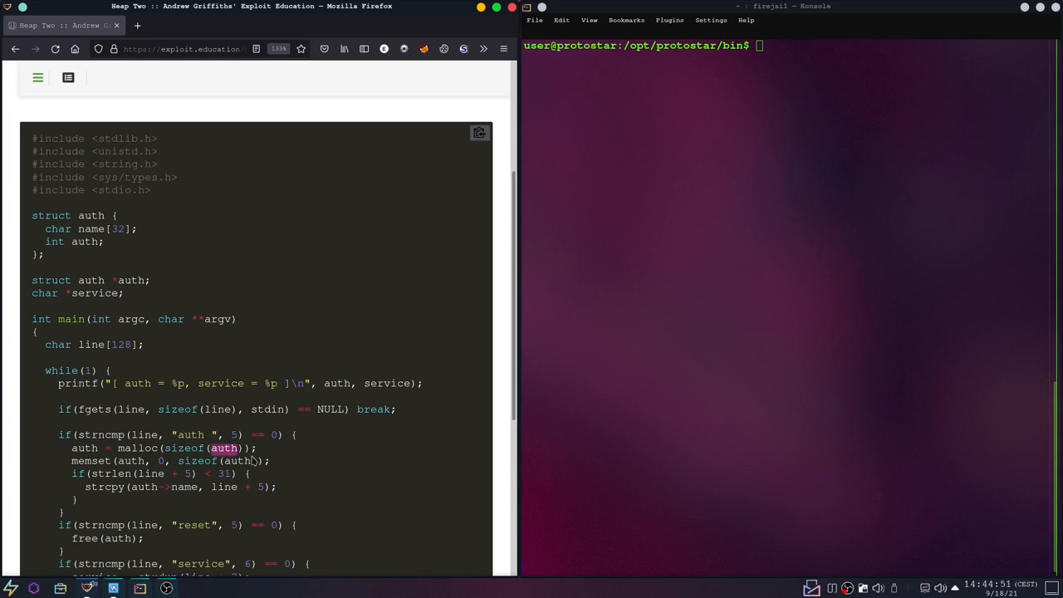
scroll(down, 3)
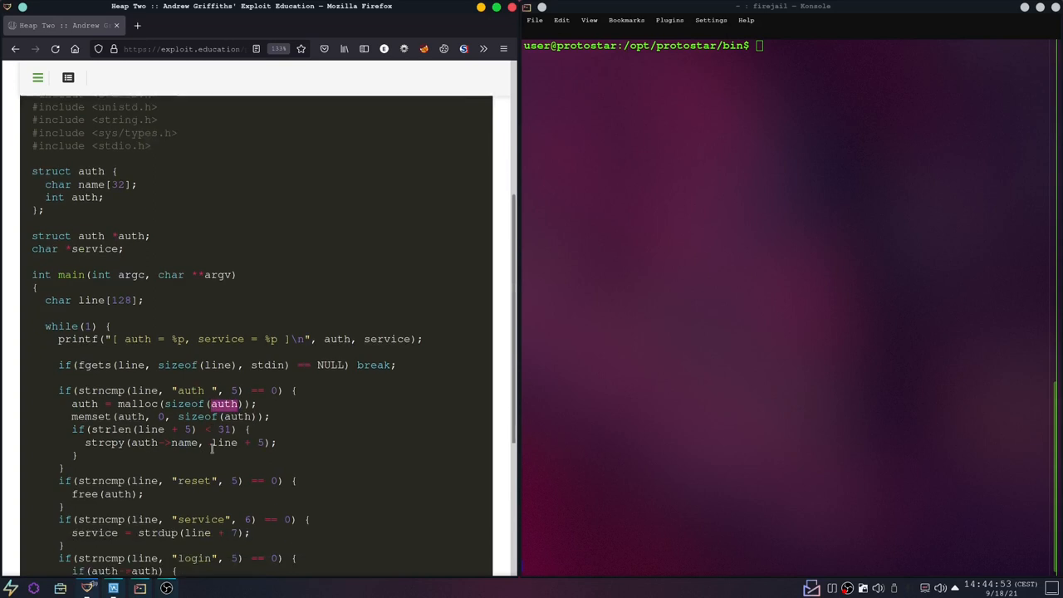
scroll(down, 3)
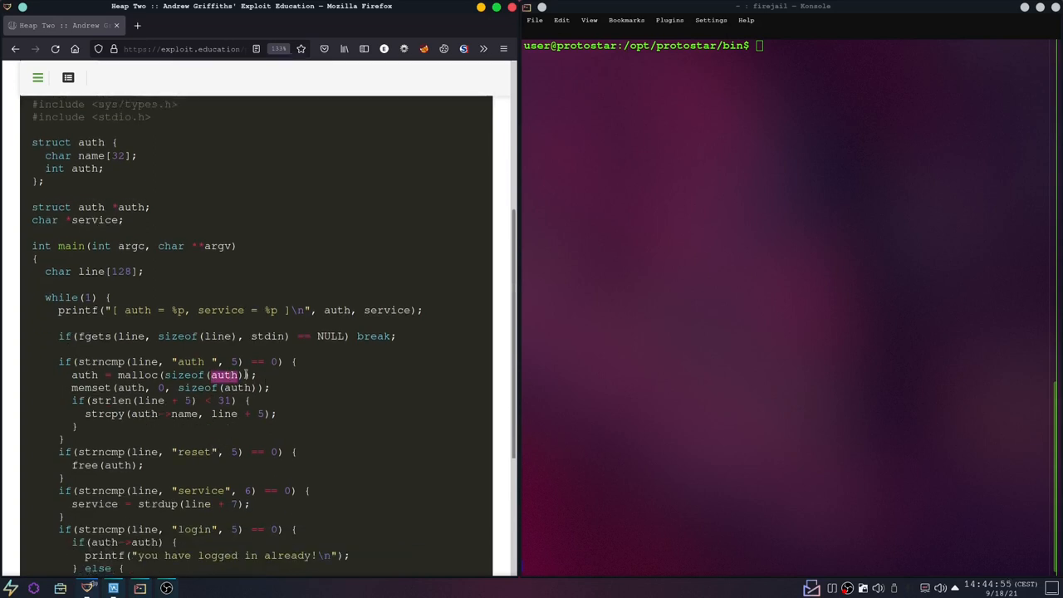
scroll(down, 3)
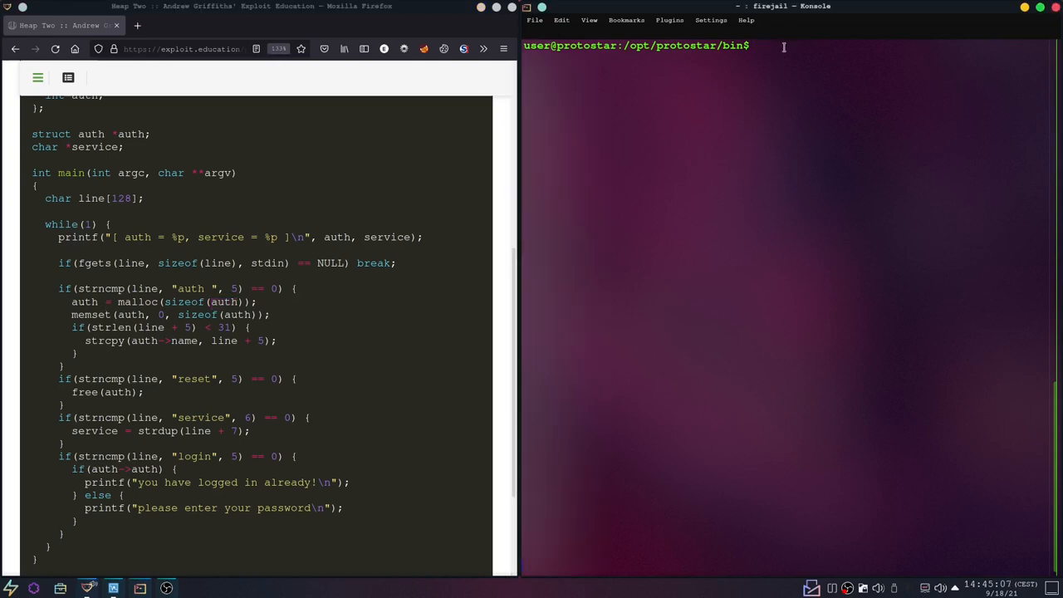
- Run ./heap2 at the shell prompt
text(./)
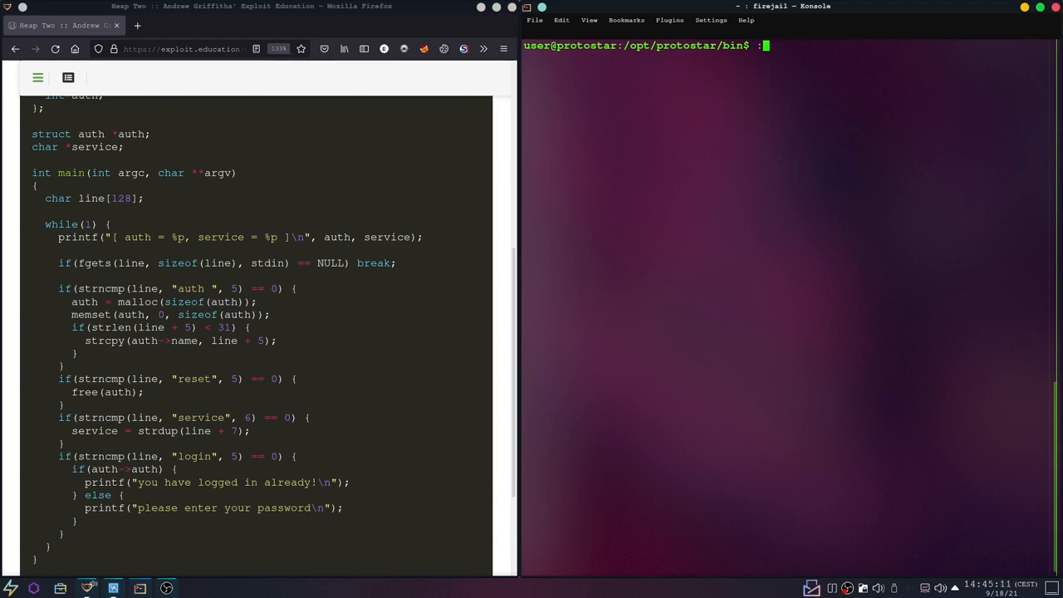
text(7he)
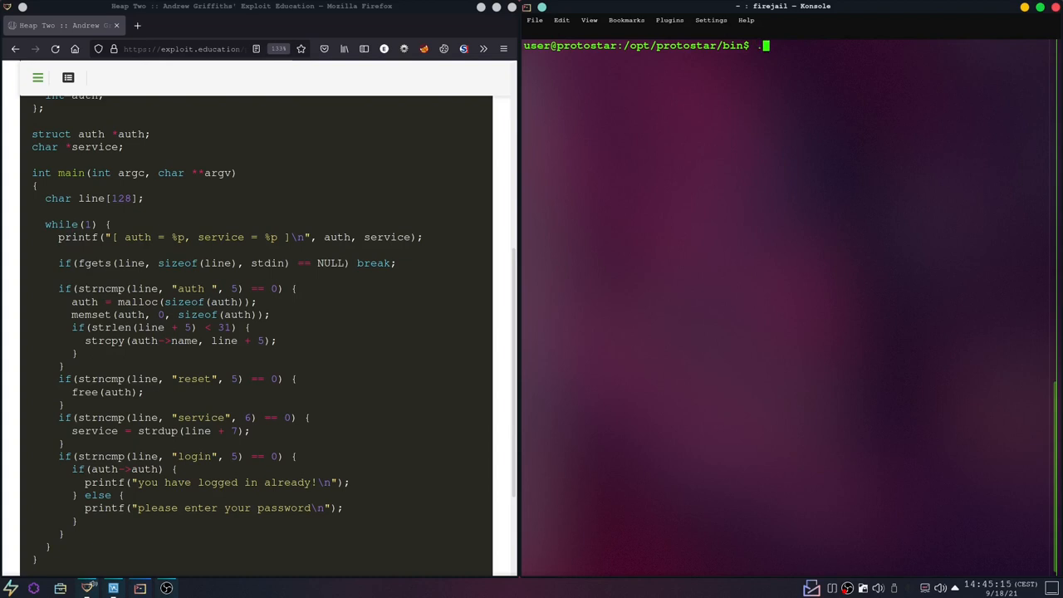
text(./h)
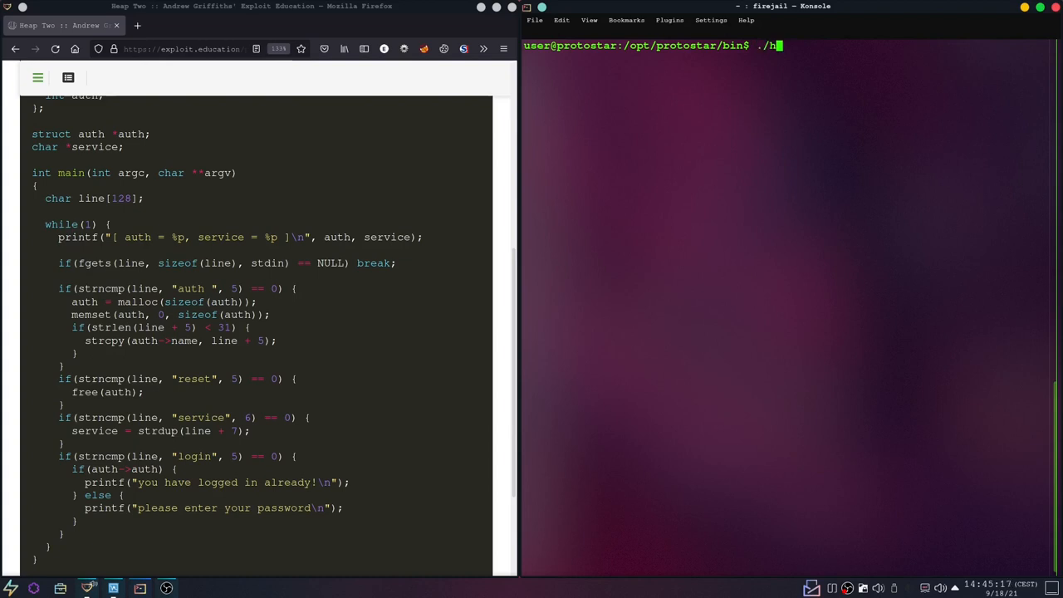
text(ea)
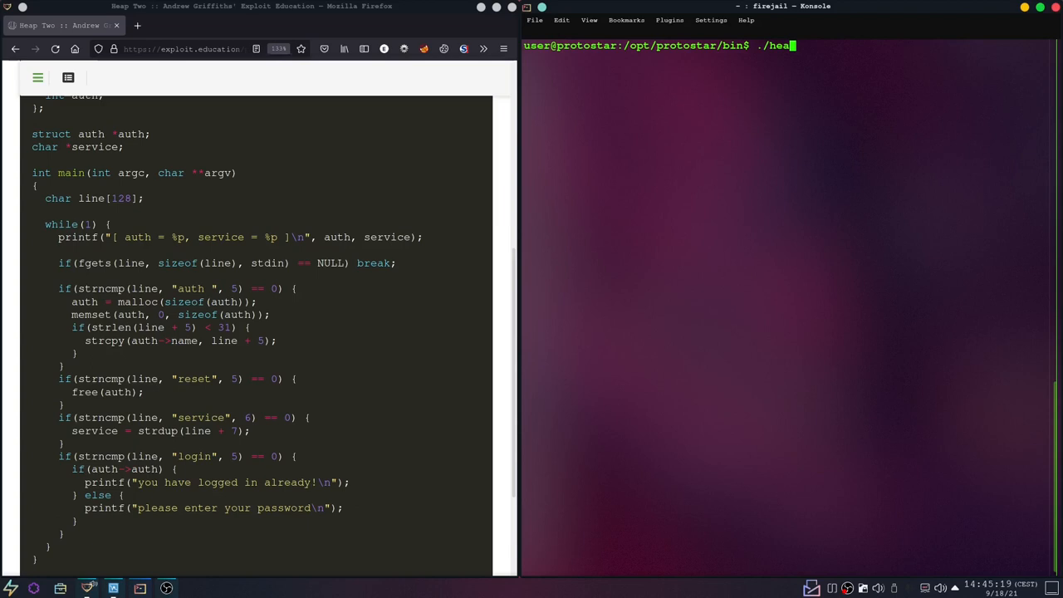
text(p2)
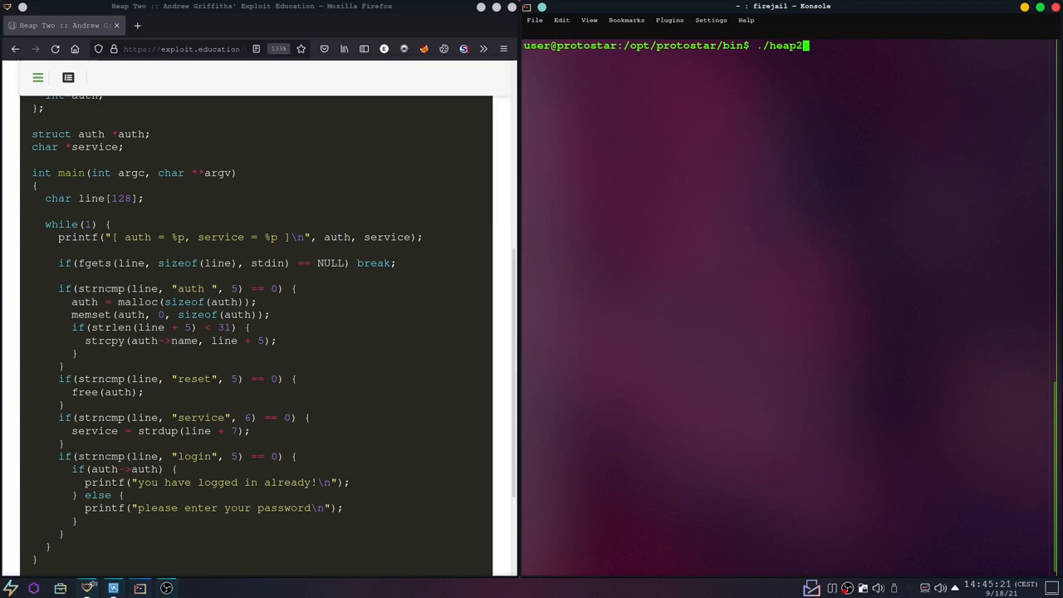
key(Return)
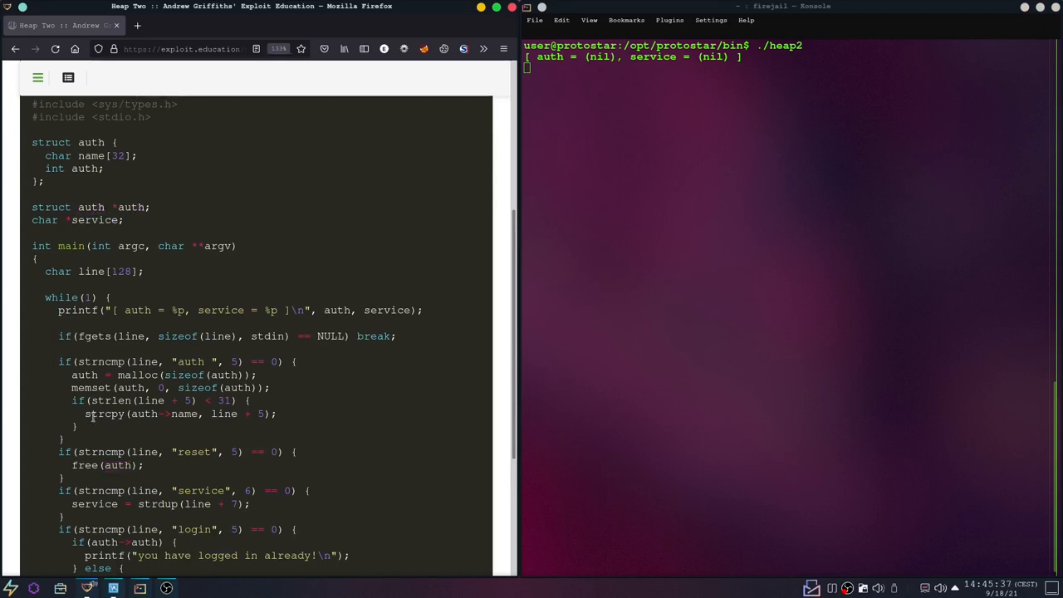
- Enter 'auth test' and then 'reset' at heap2's prompt, leaving auth at 0x804c008
double_click(100, 452)
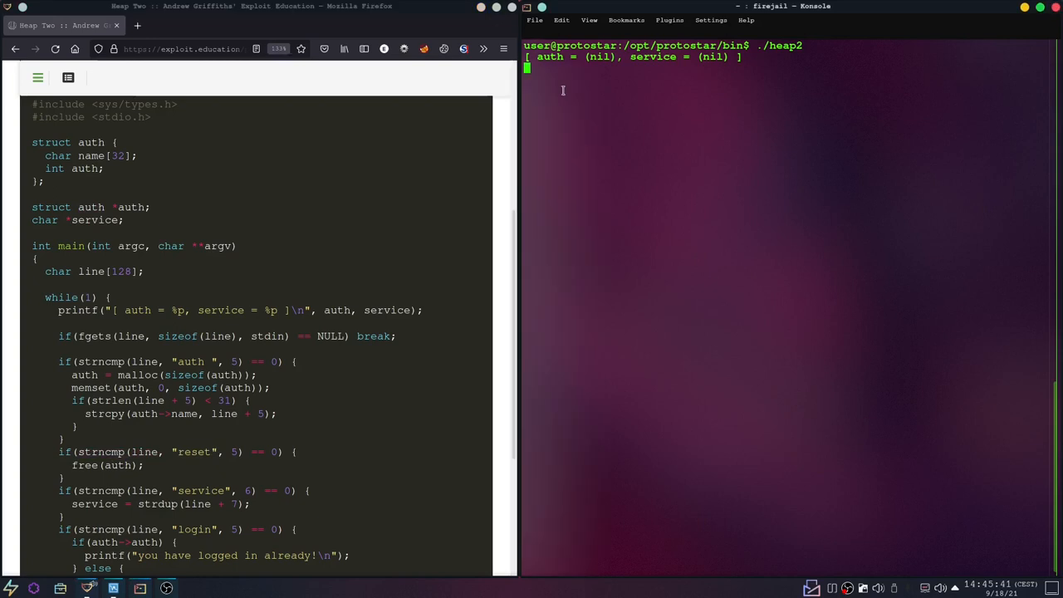
text(a)
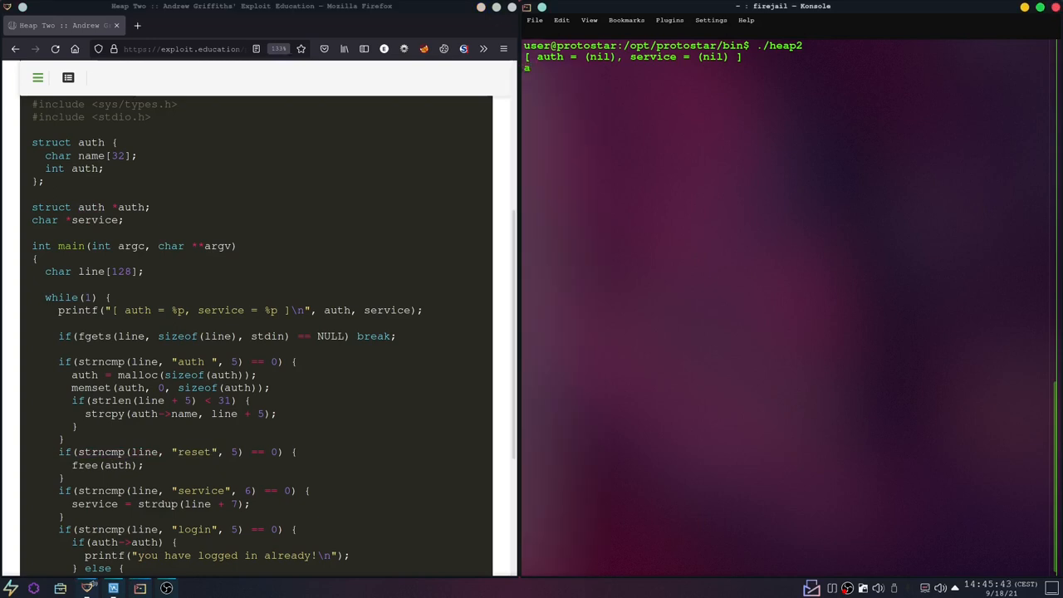
text(uth test)
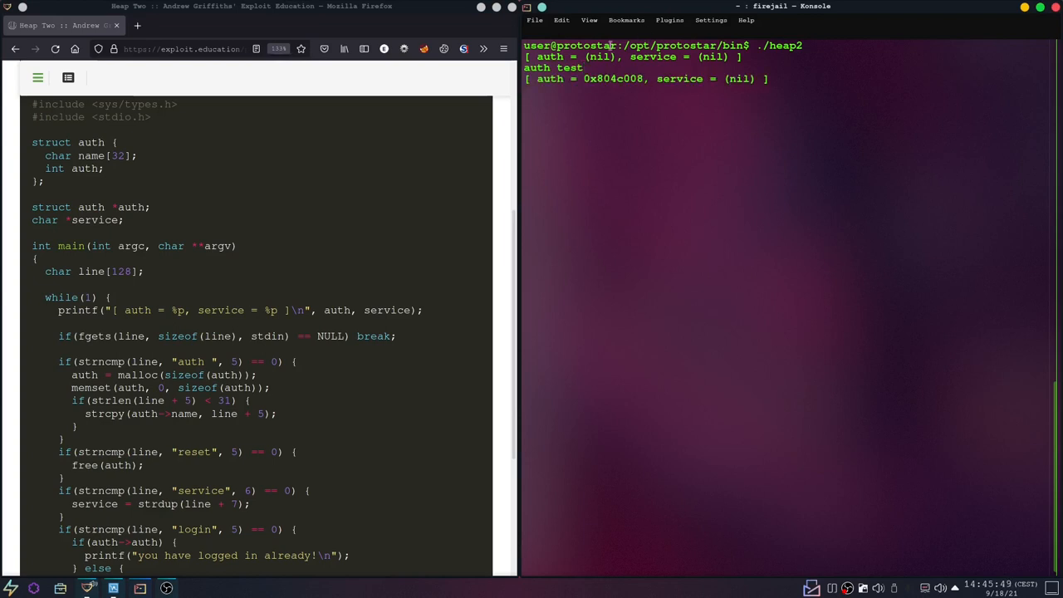
double_click(611, 79)
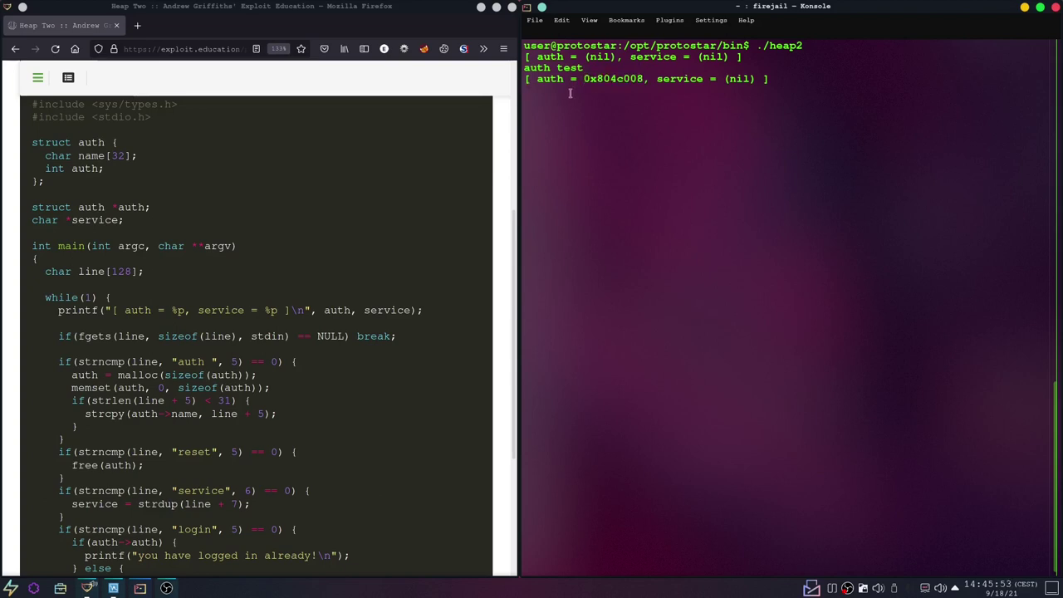
text(reset)
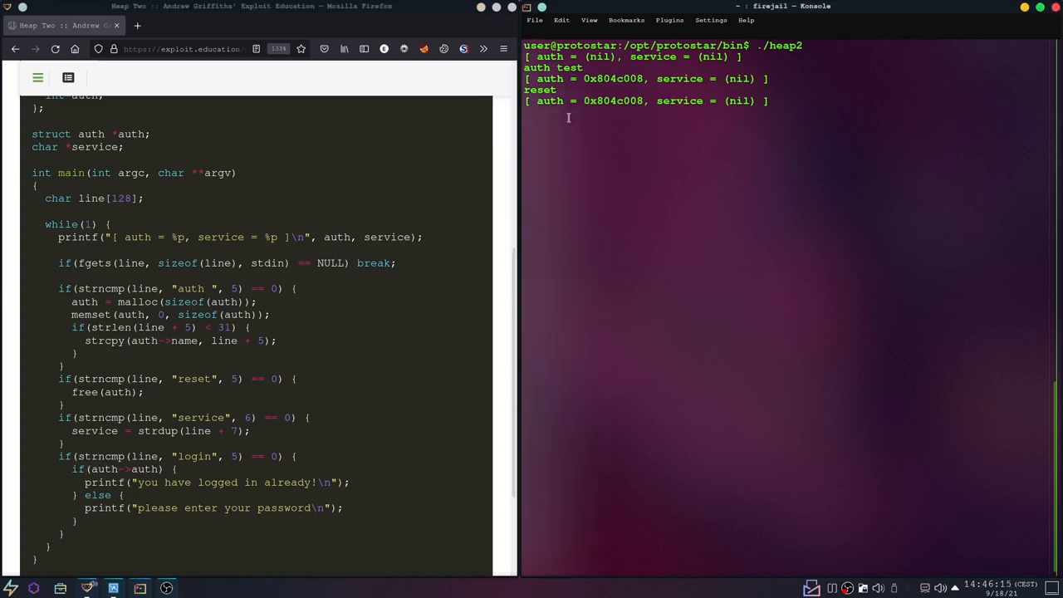
- Type 'service test' at heap2's prompt
text(service t)
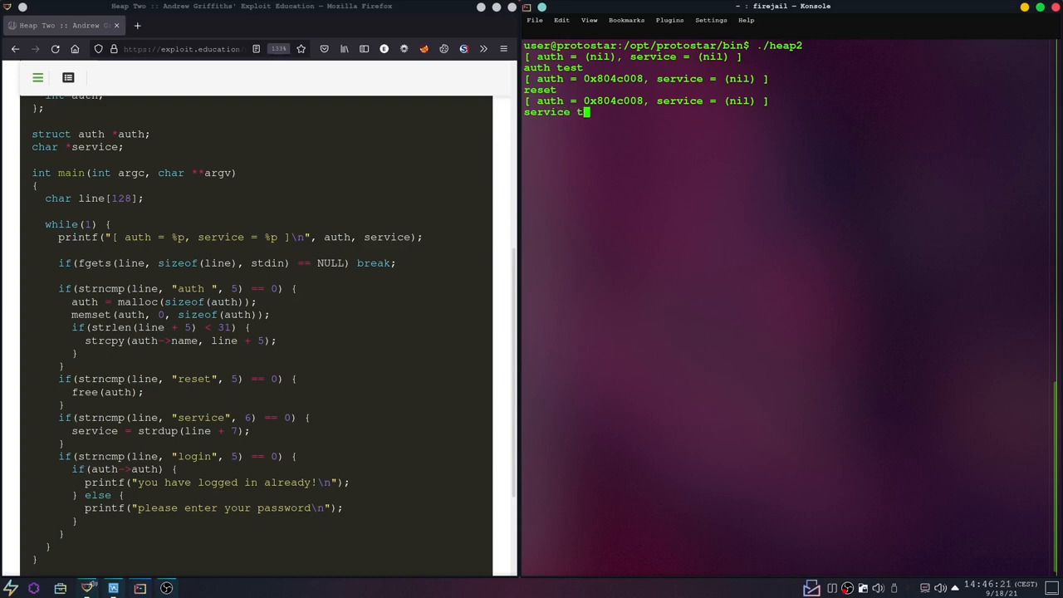
text(est)
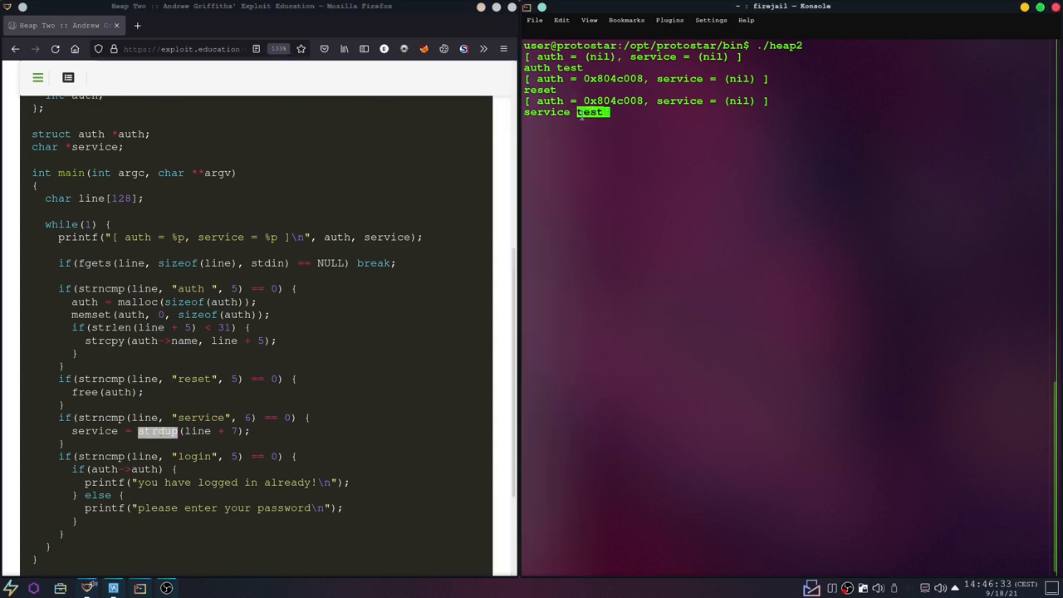
mouse_move(629, 176)
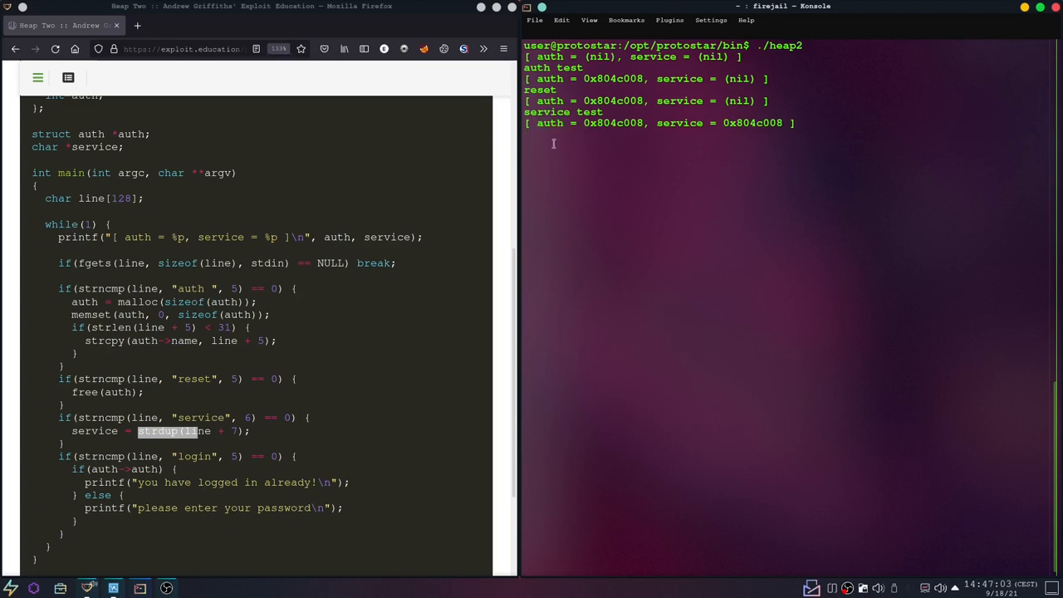
- Repeat 'service test', run login for 'you have logged in already!', Ctrl+C out, and clear
key(Up)
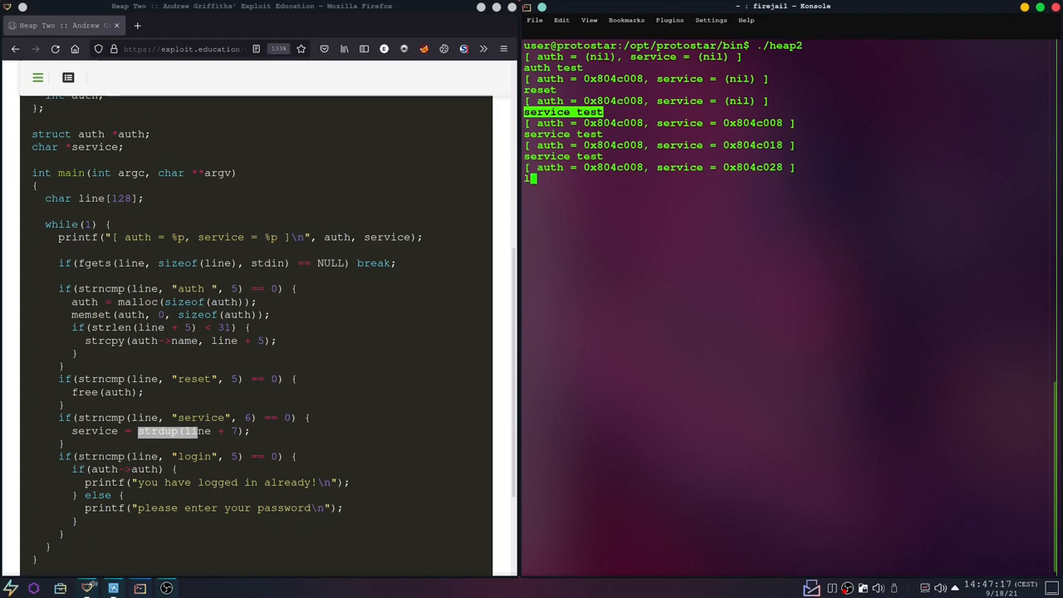
text(login)
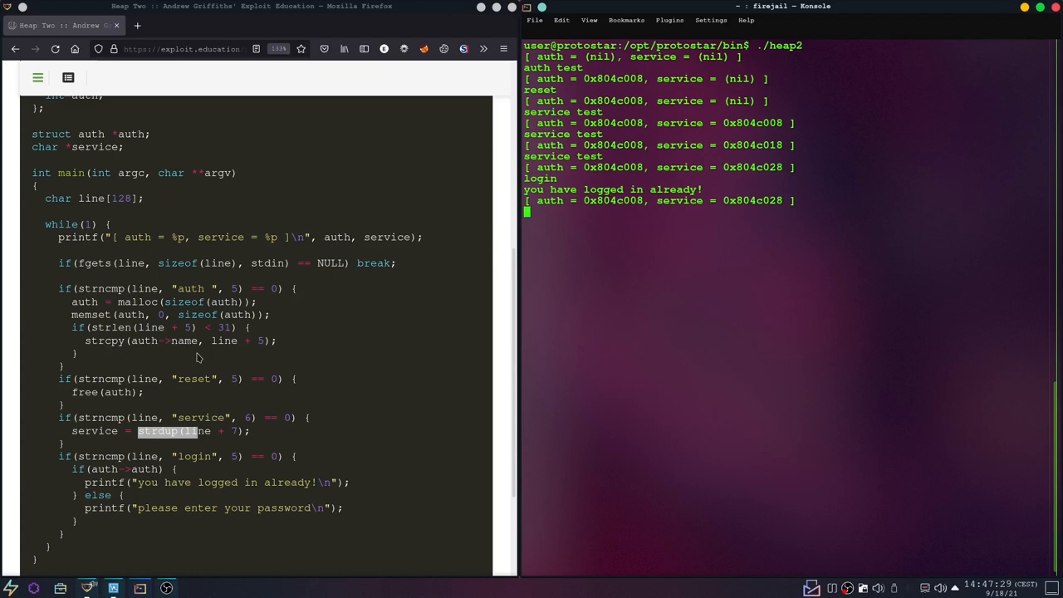
key(Ctrl+c)
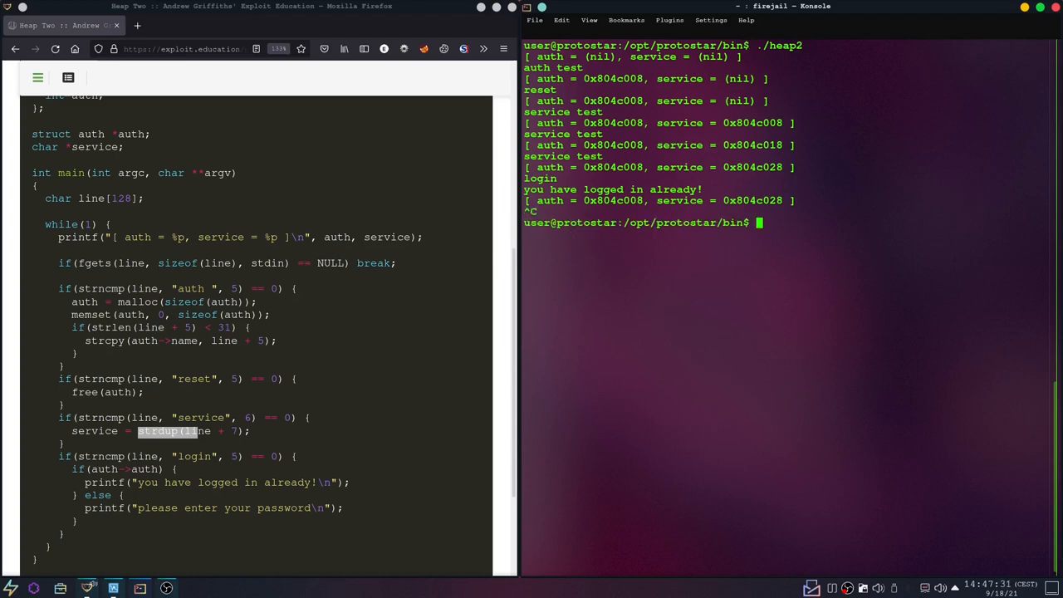
text(cle)
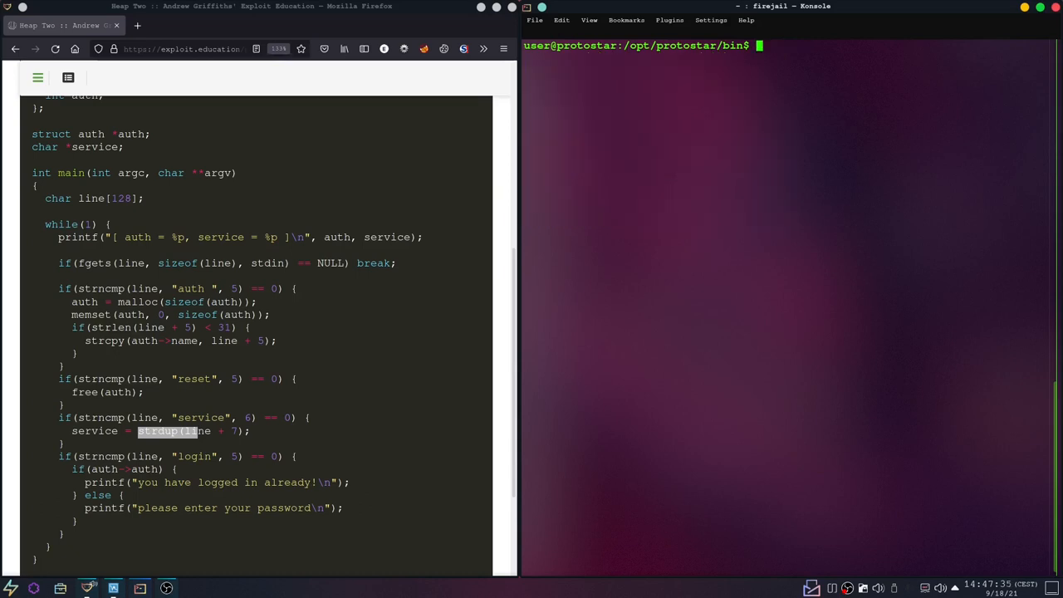
- Launch 'gdb heap2' and set a breakpoint on main
text(gdb)
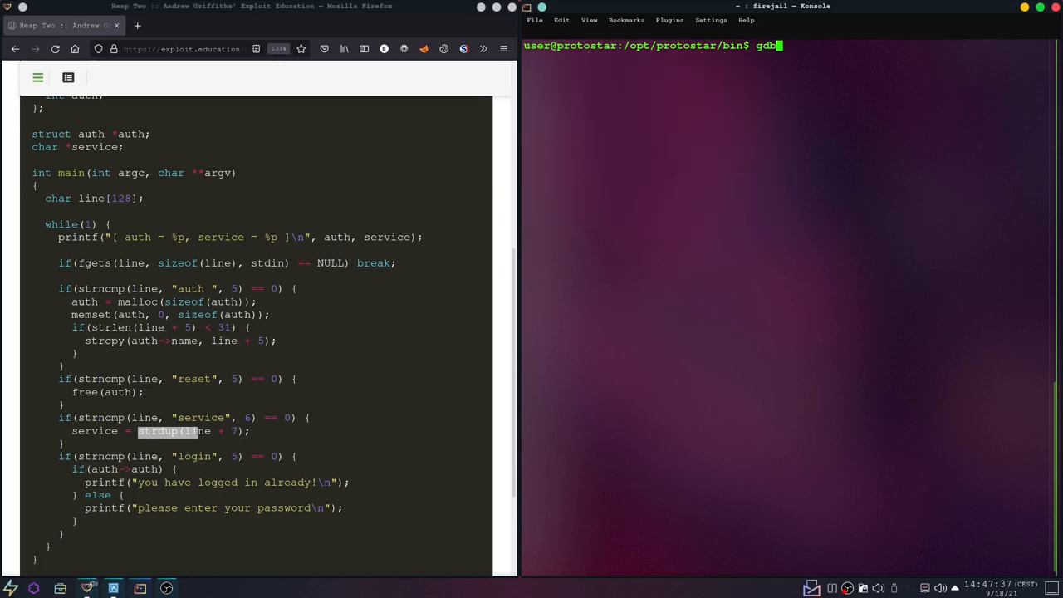
text(heap)
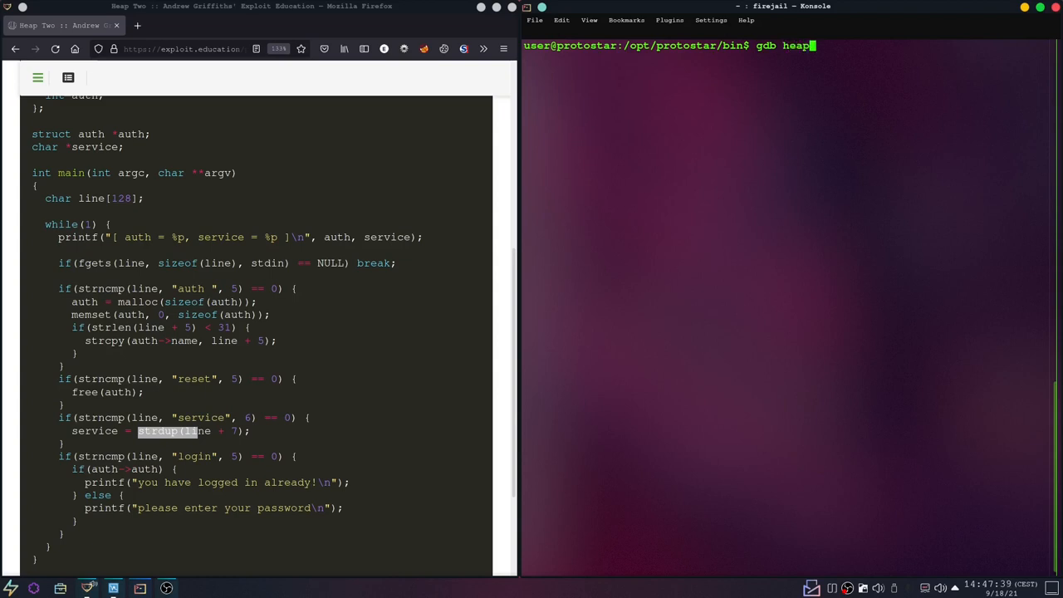
key(Return)
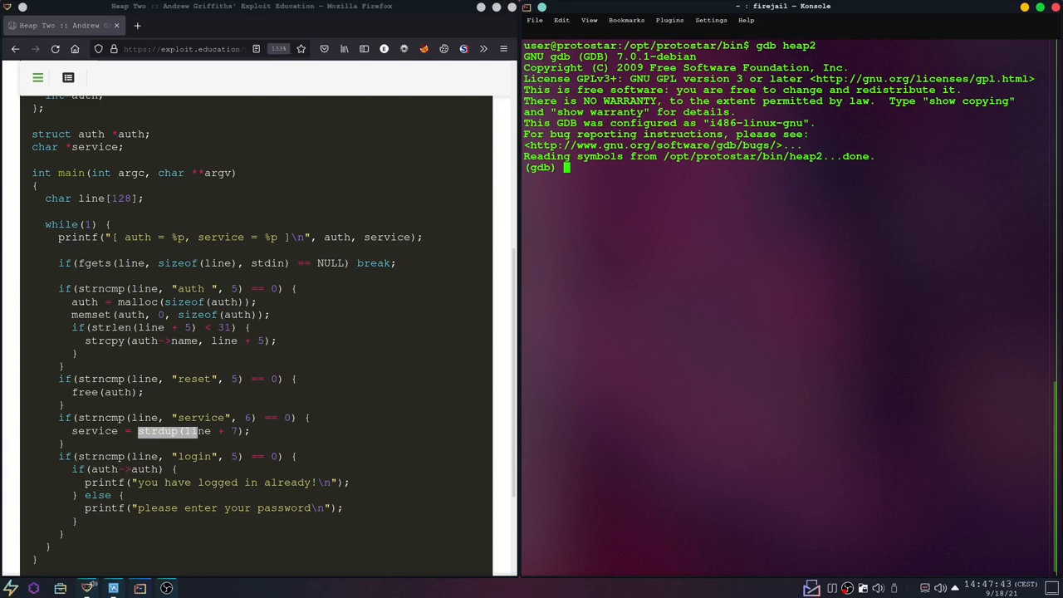
text(break main)
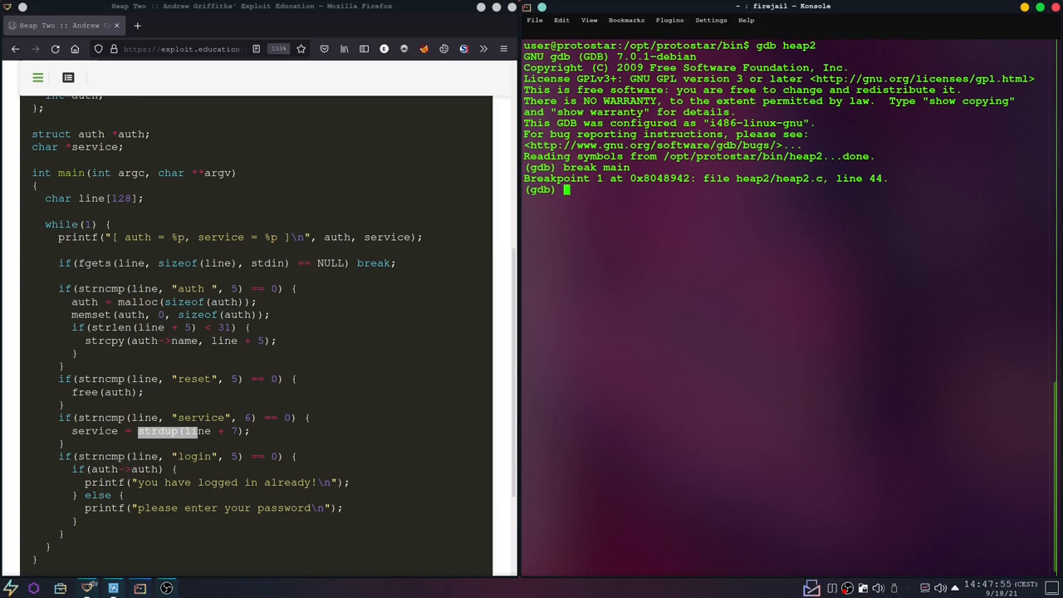
mouse_move(378, 311)
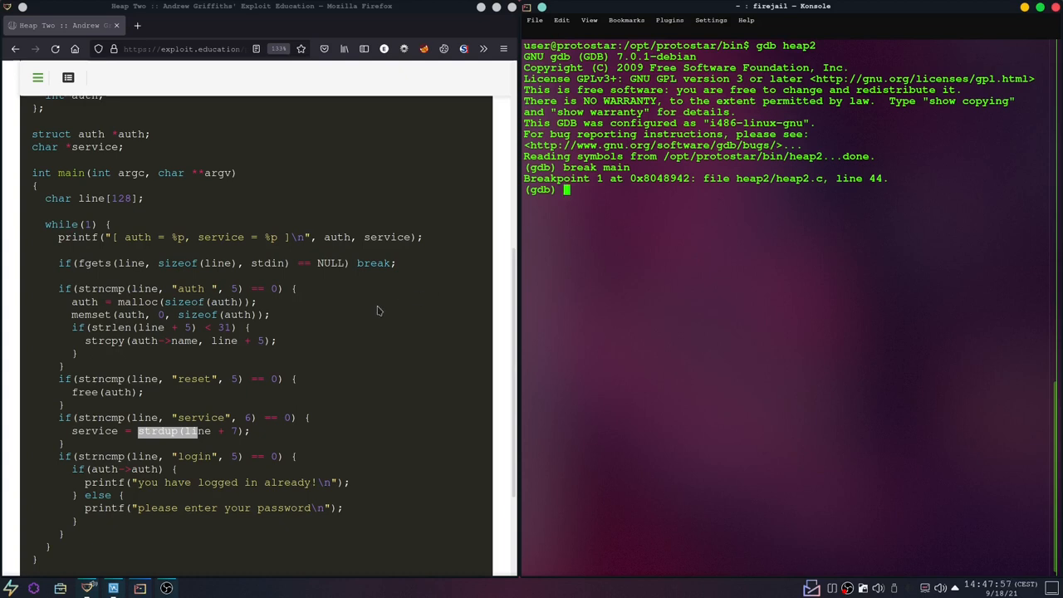
- Run heap2 in gdb and enter 'auth test', stopping at Breakpoint 1
text(run)
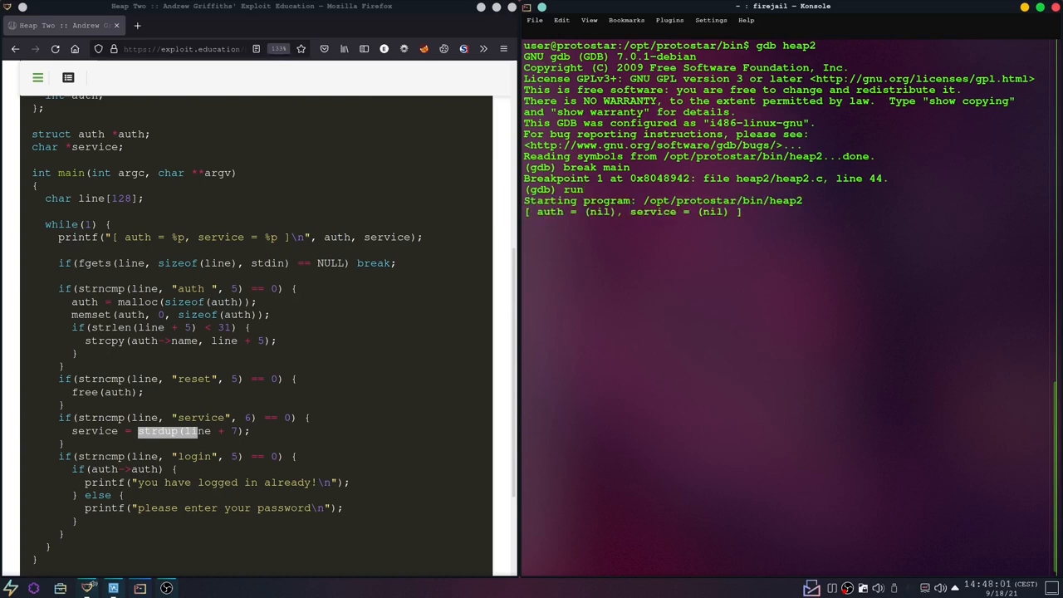
text(auth)
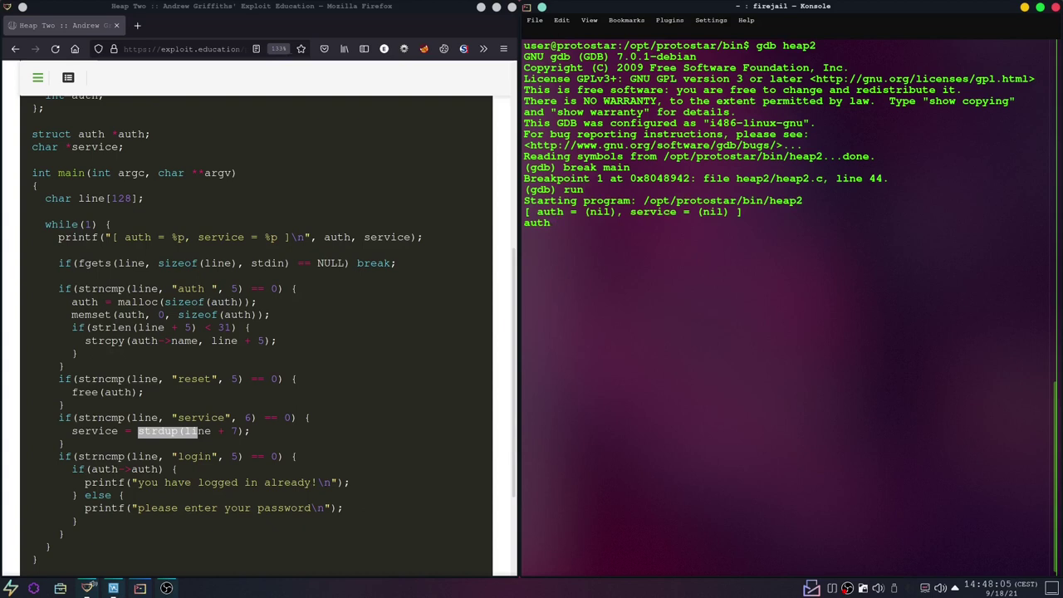
text(tes)
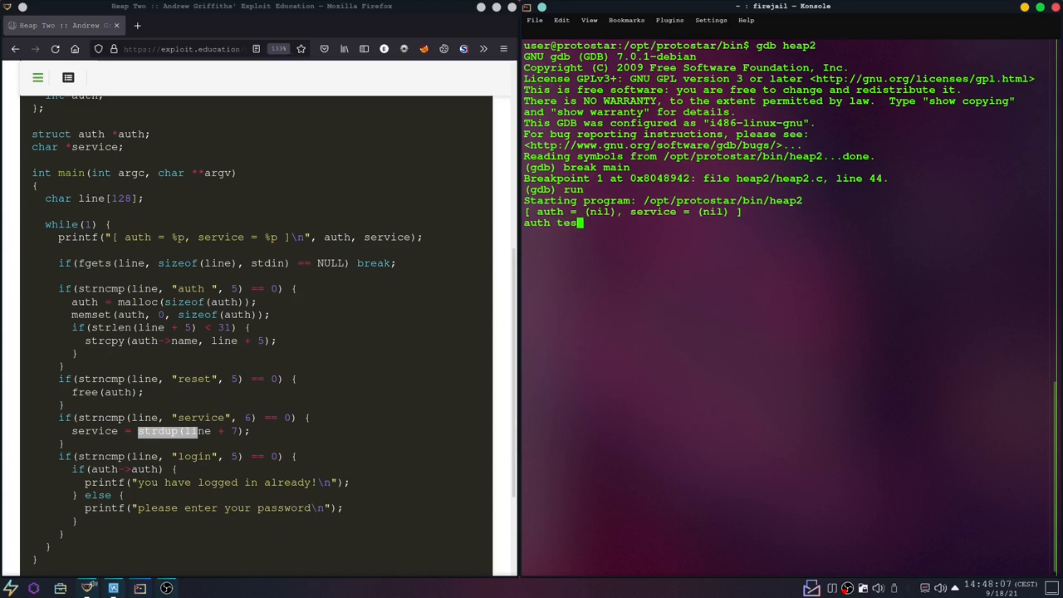
key(Return)
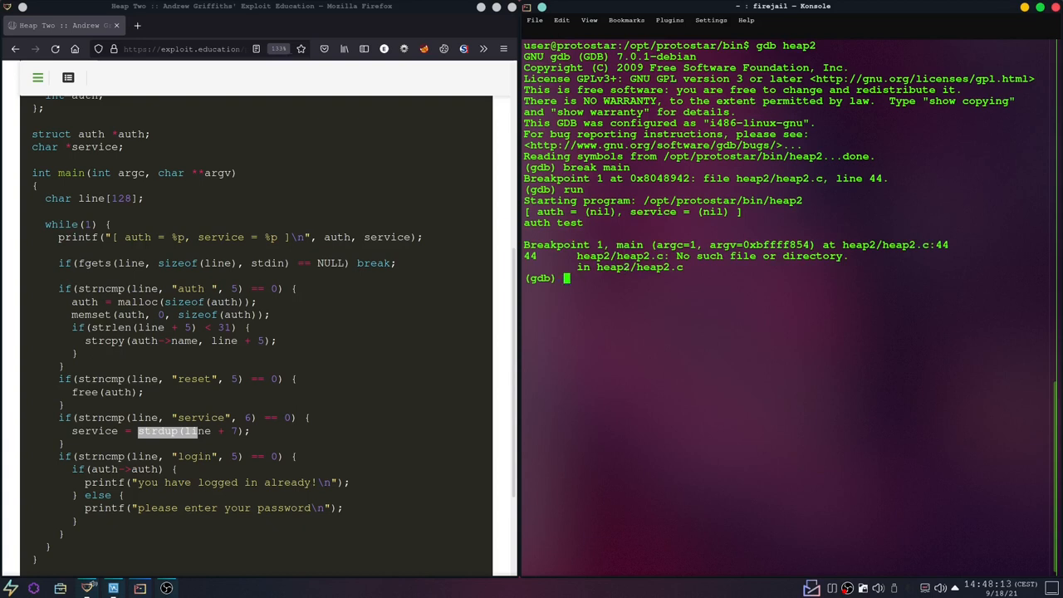
- Run 'info proc mappings' and copy the heap start address 0x804c000
text(info proc)
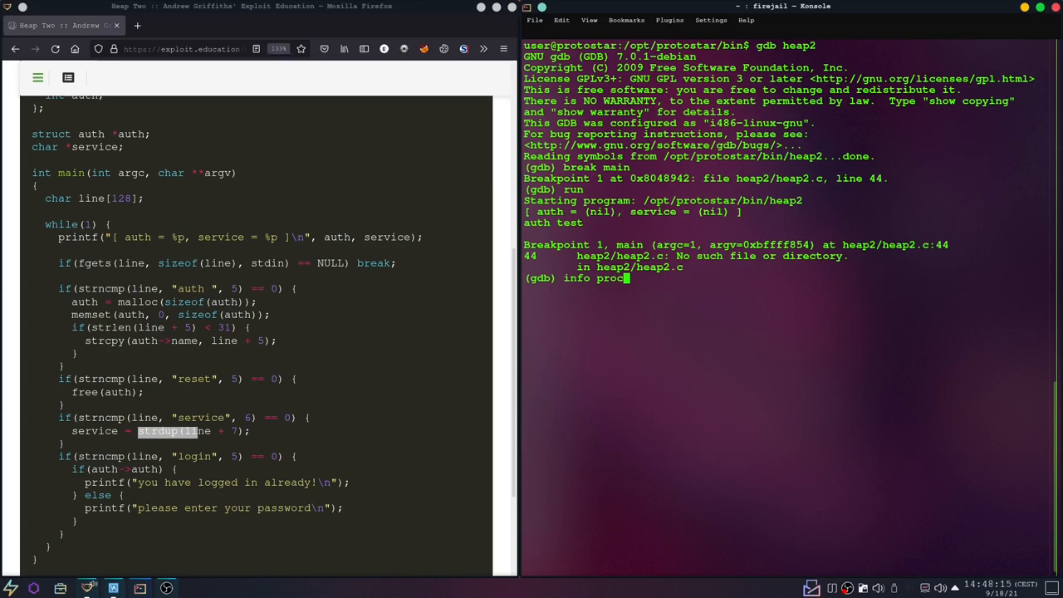
text(mappings)
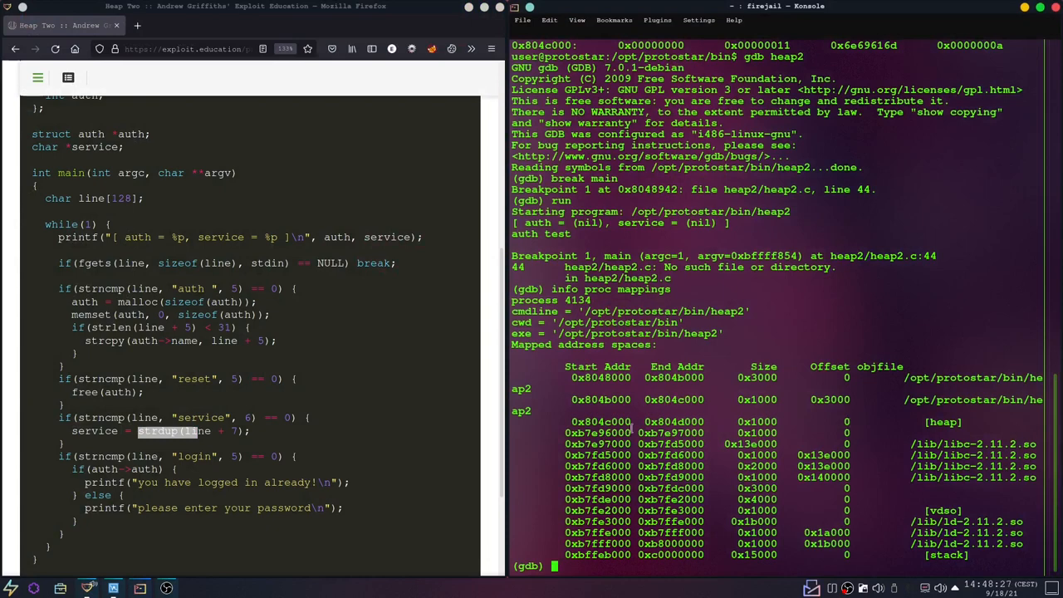
mouse_move(640, 422)
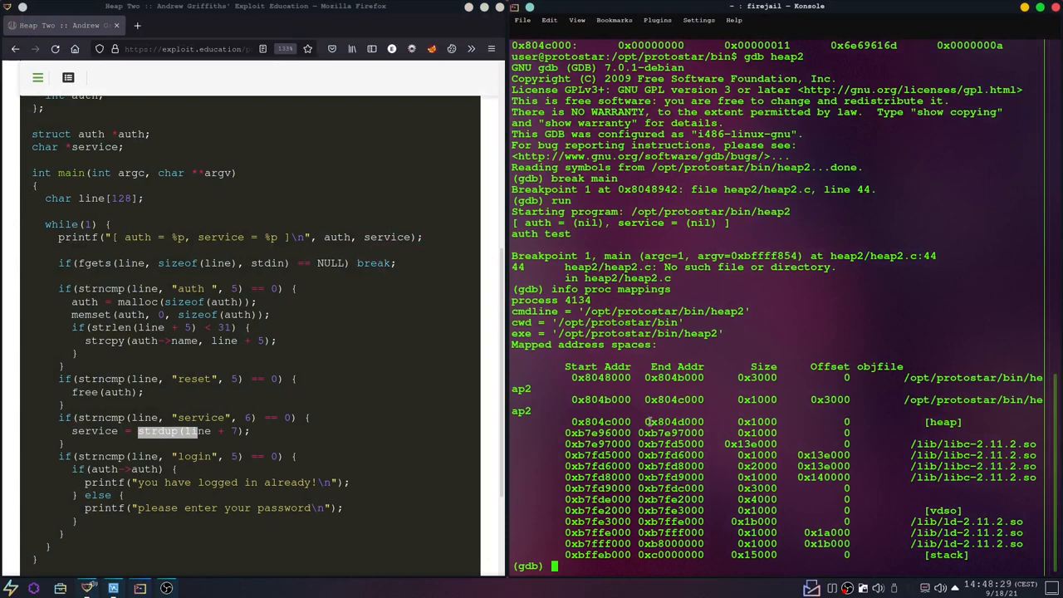
double_click(601, 421)
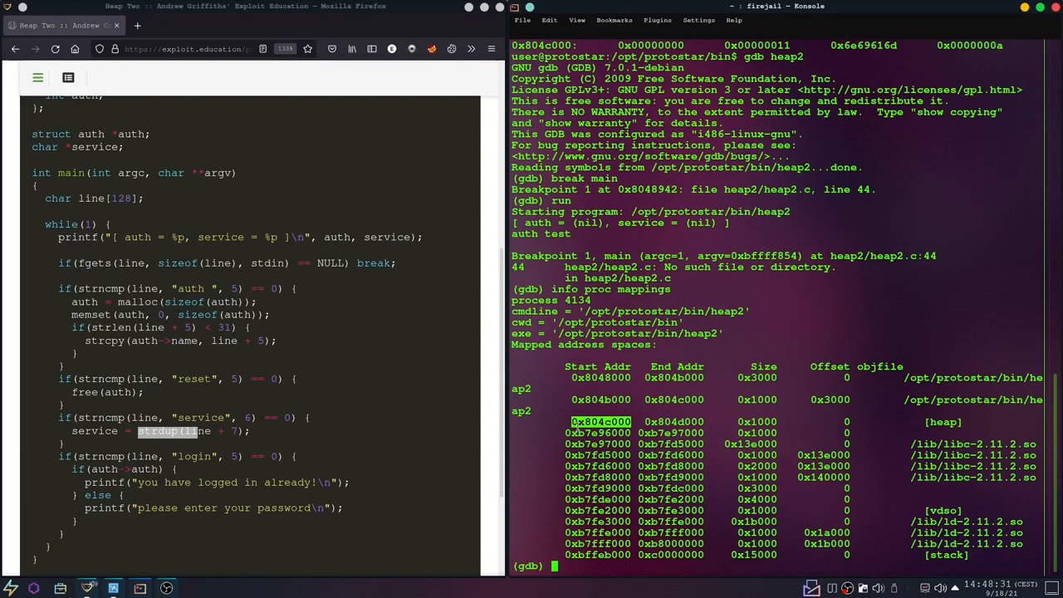
right_click(600, 421)
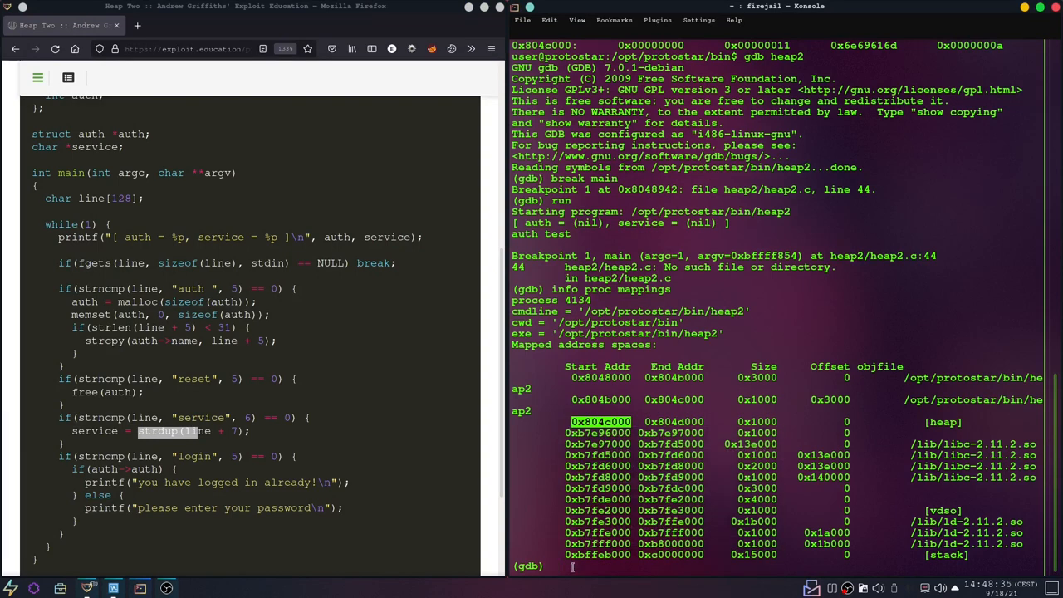
- Dump twenty heap words with 'x/20wx 0x804c000'
text(x/)
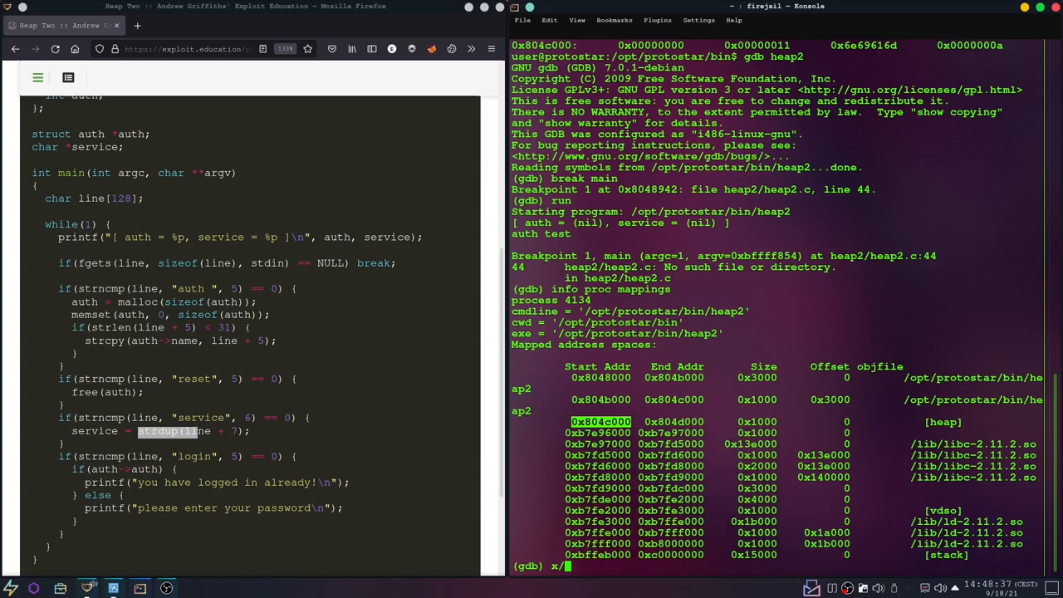
text(20)
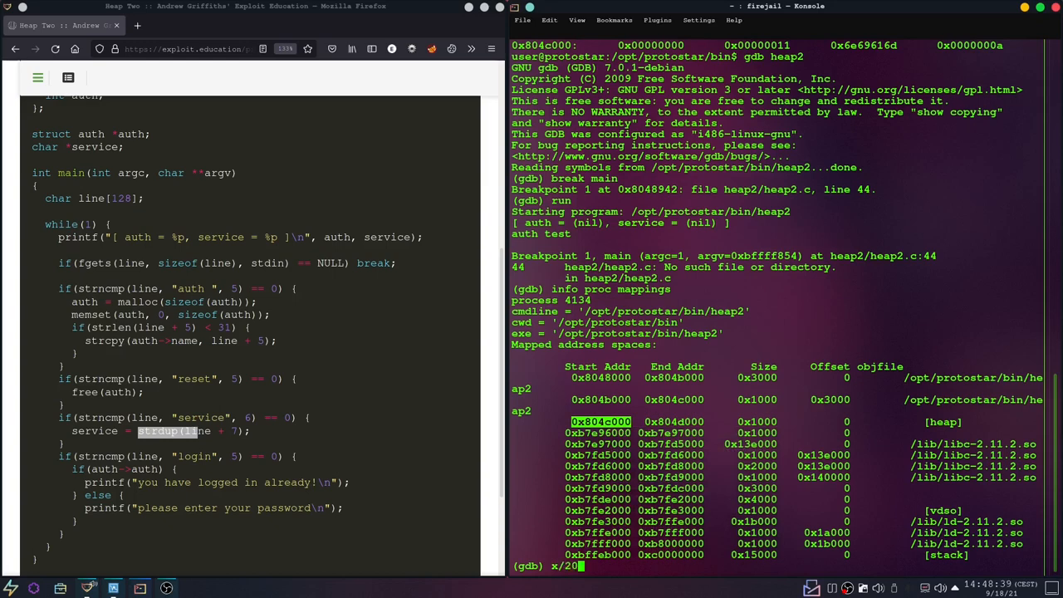
text(x)
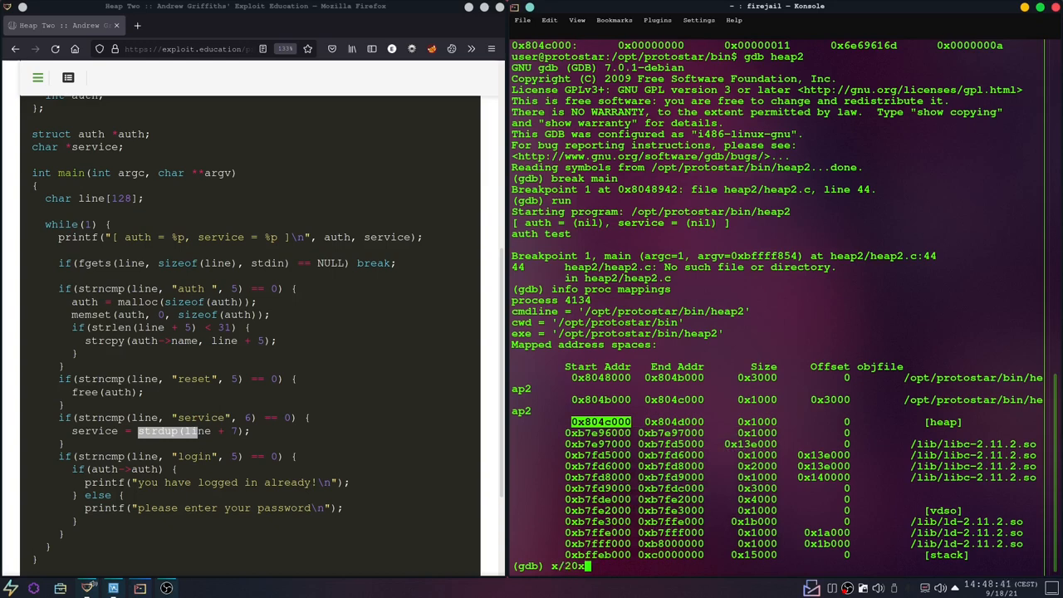
text(w)
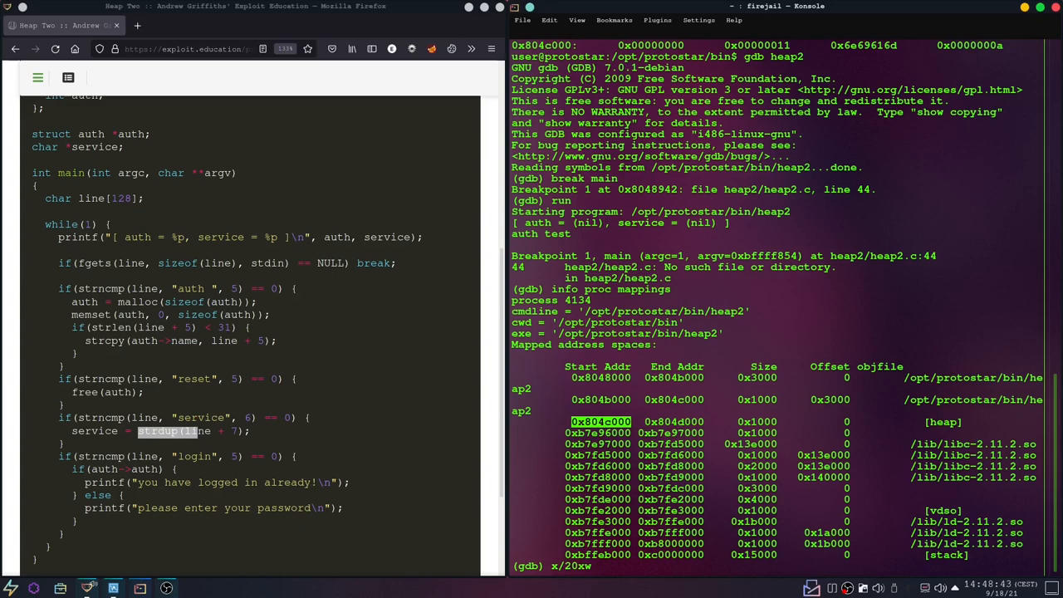
key(Return)
text(x/20wx)
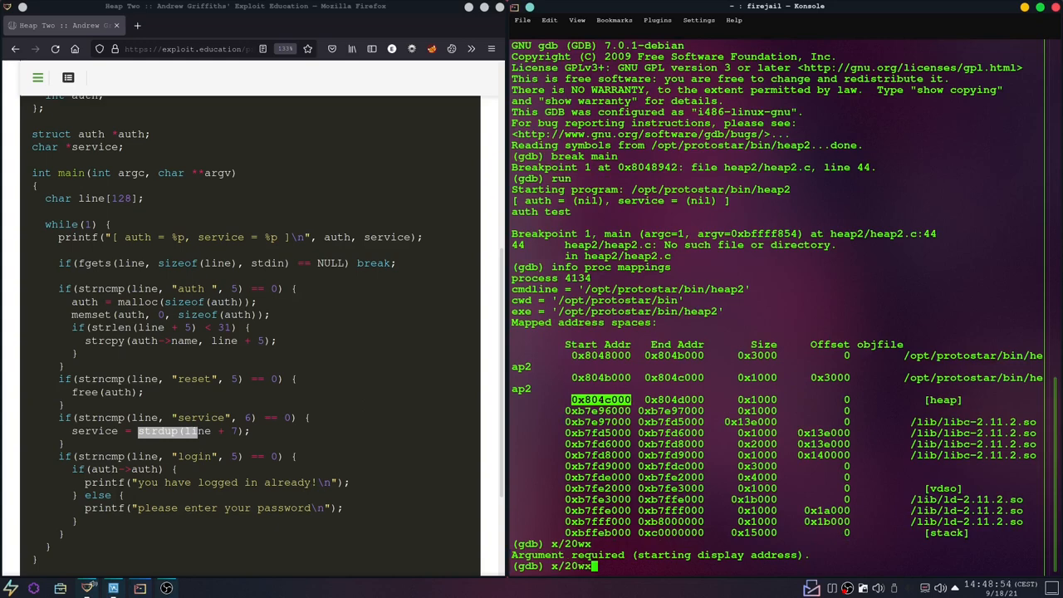
text(0x804c000)
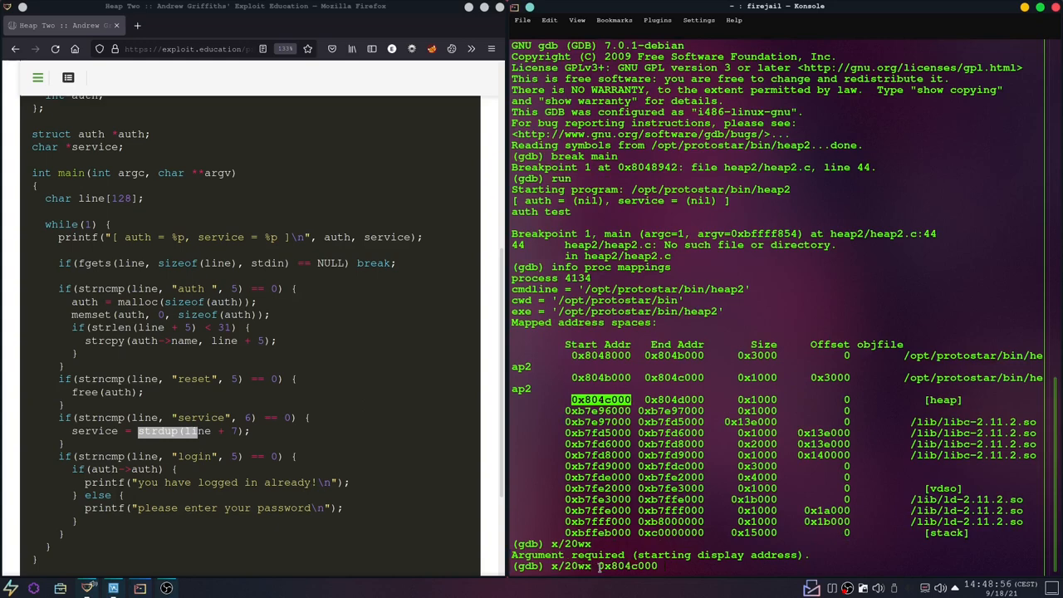
key(Return)
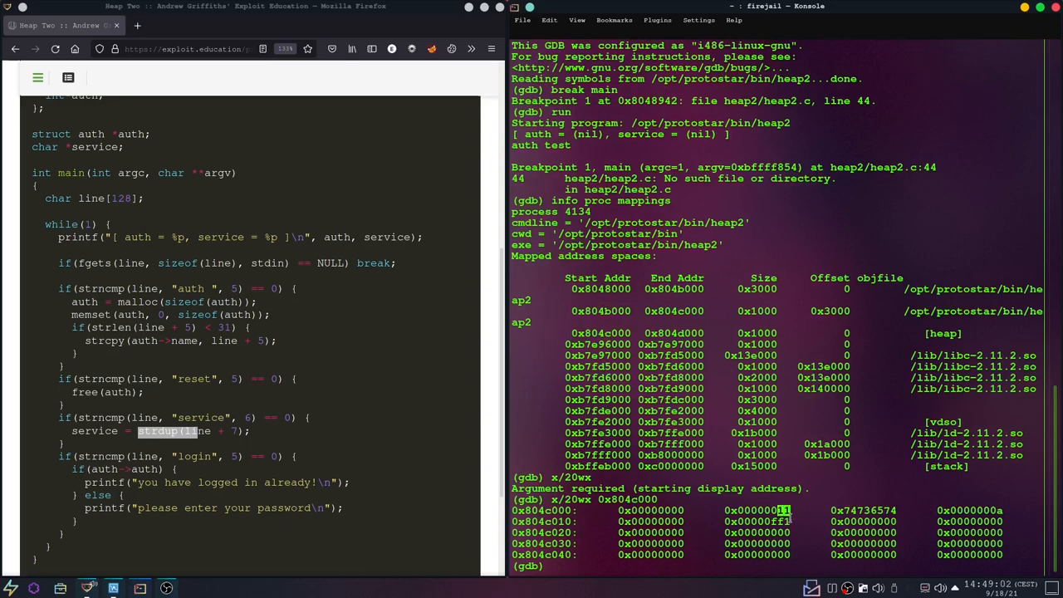
mouse_move(619, 510)
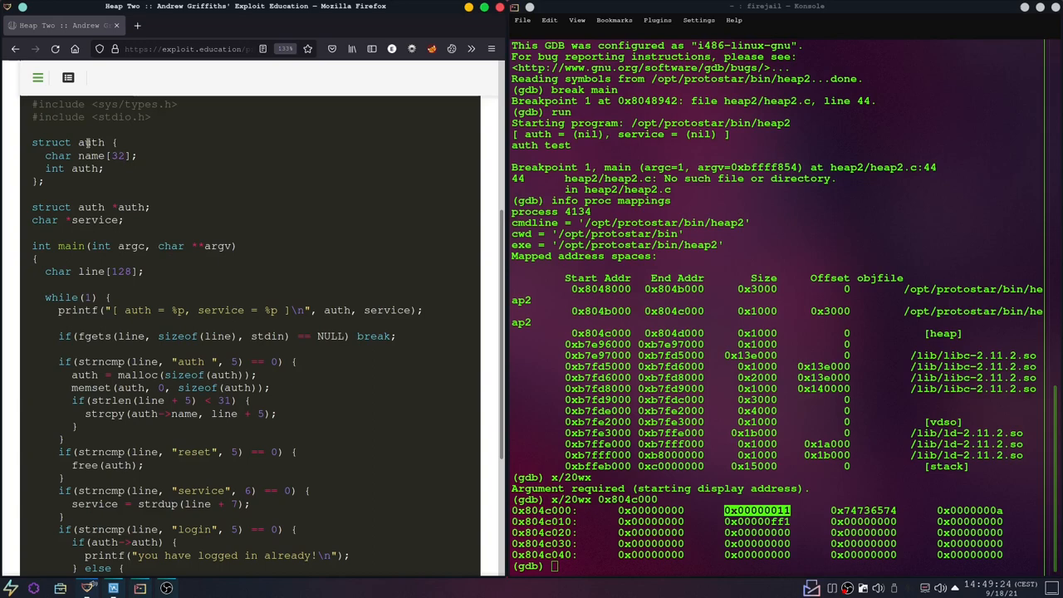
double_click(90, 142)
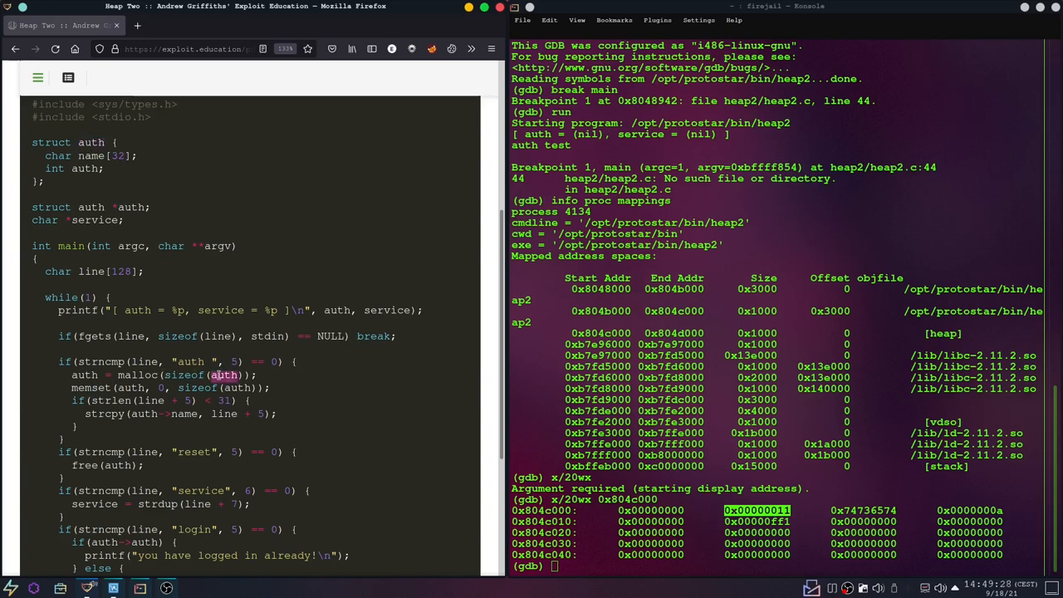
double_click(90, 142)
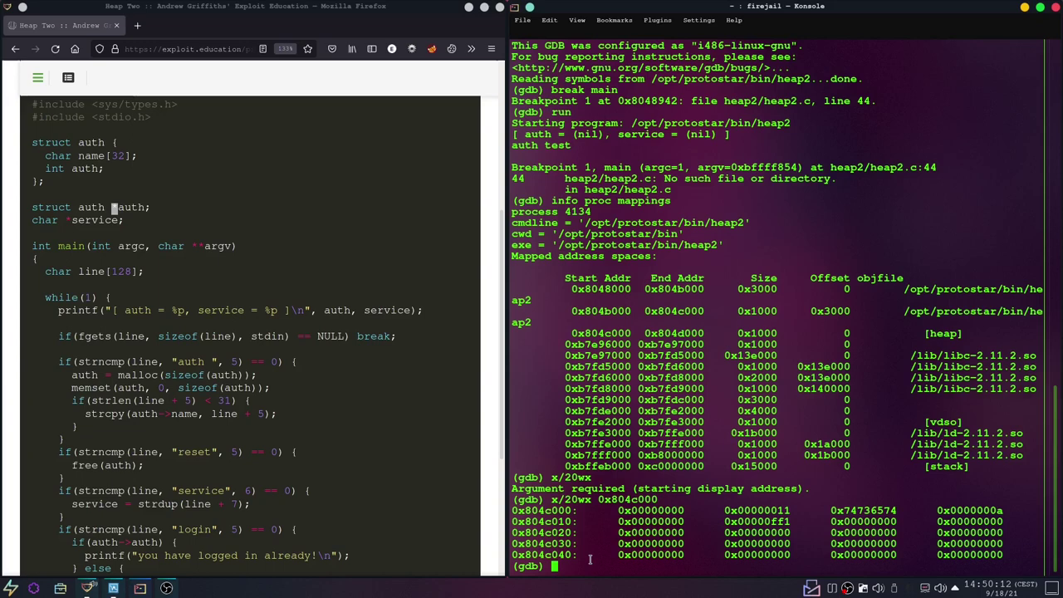
mouse_move(712, 527)
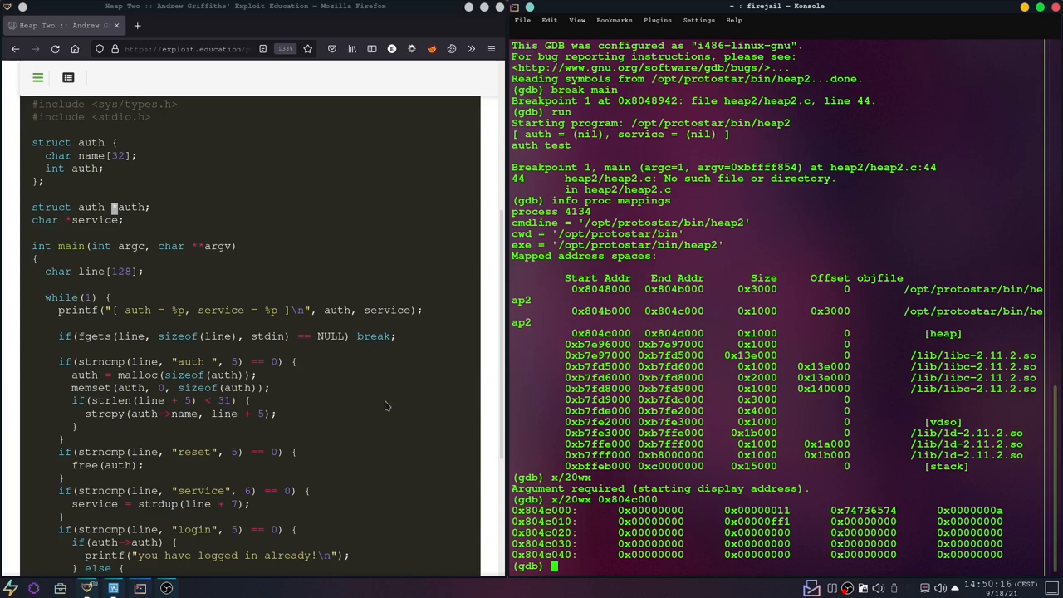
scroll(down, 3)
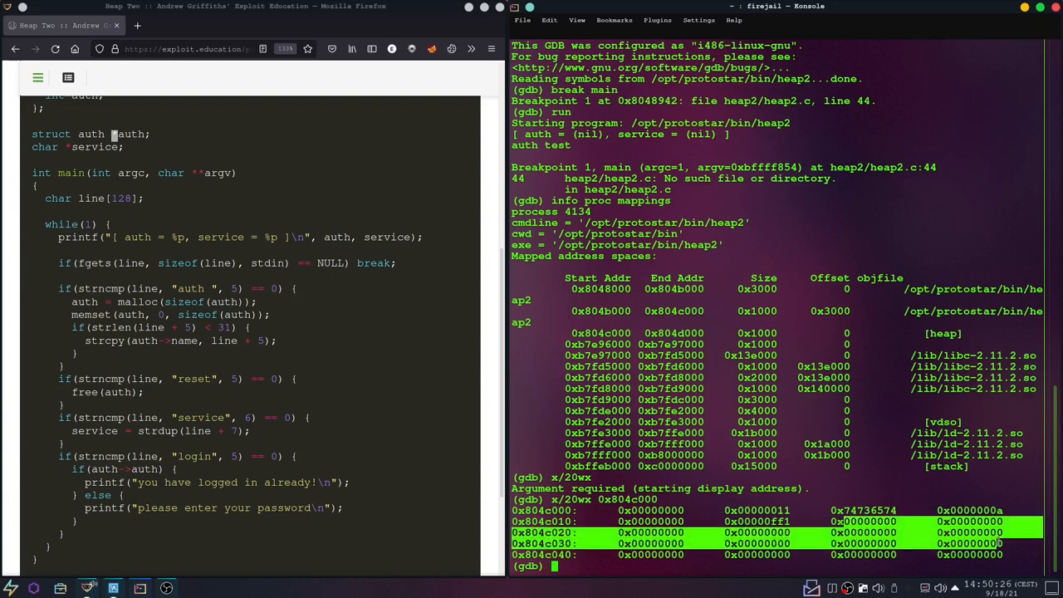
mouse_move(131, 469)
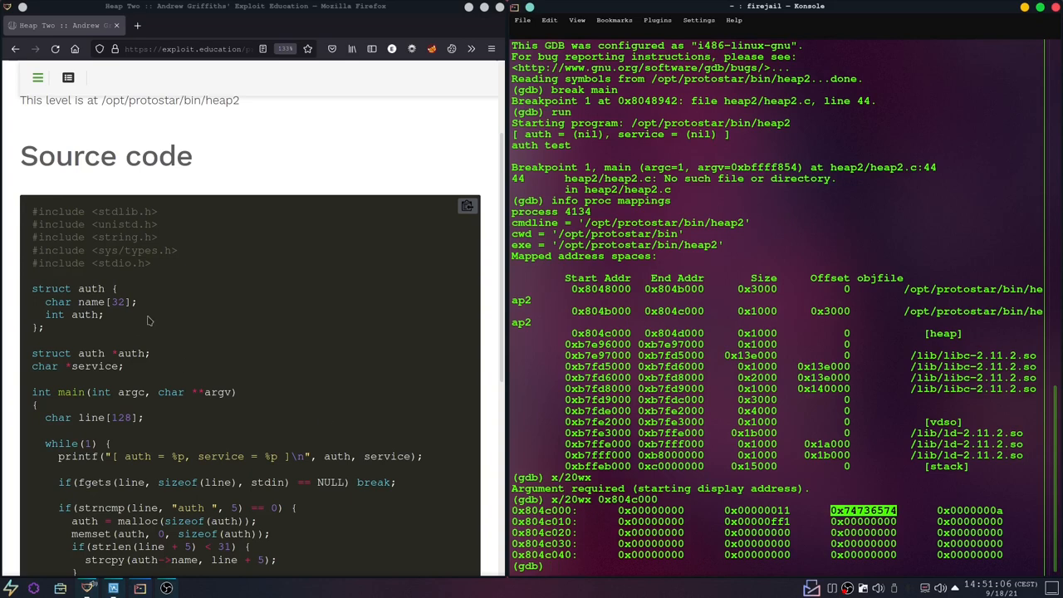
- Send heap2 a long 'service' line filled with A's, reaching the main breakpoint again
double_click(84, 315)
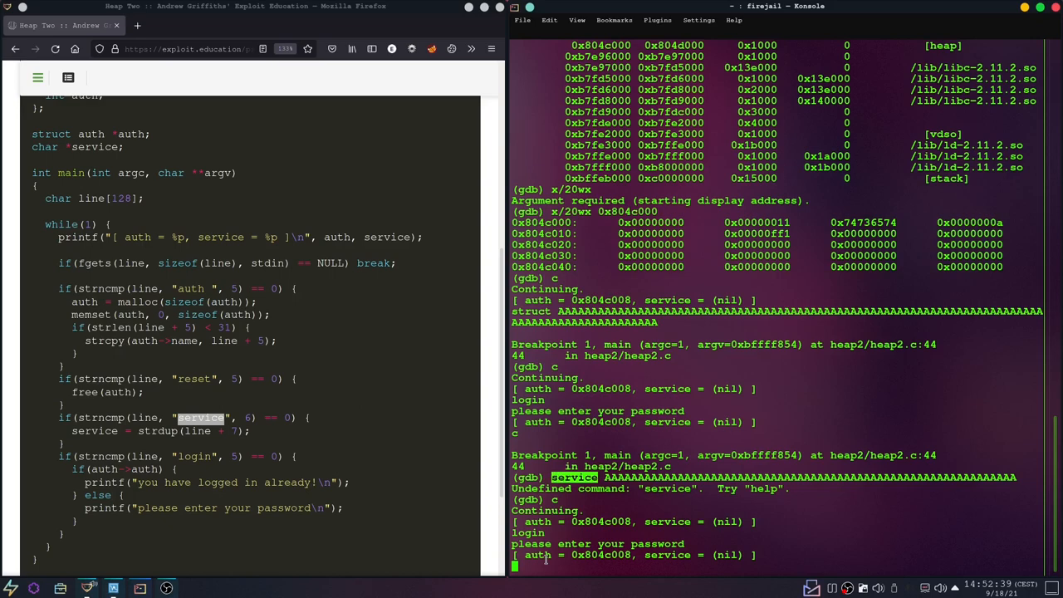
text(ser)
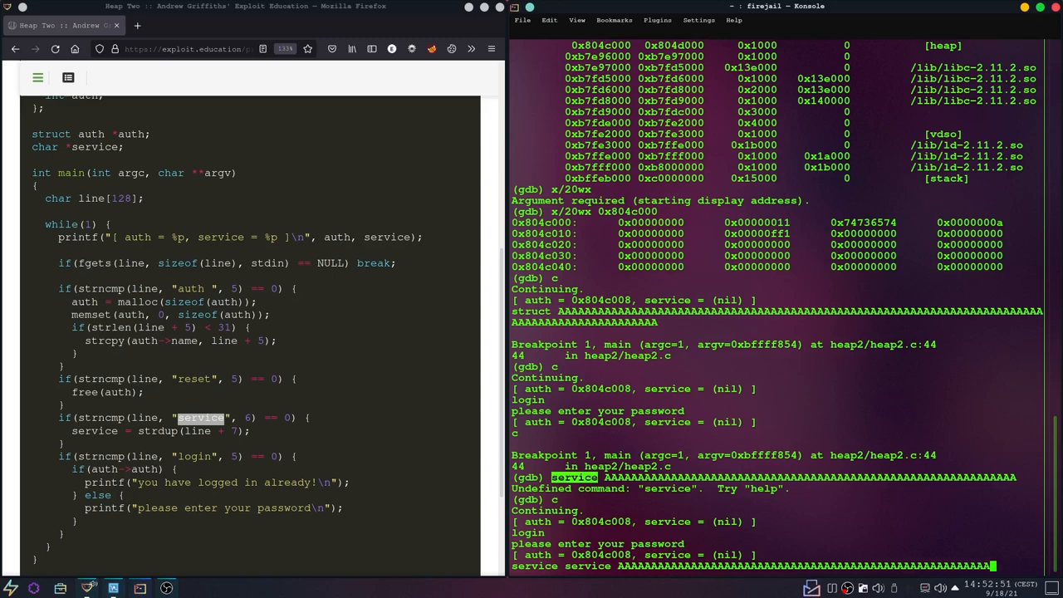
key(Return)
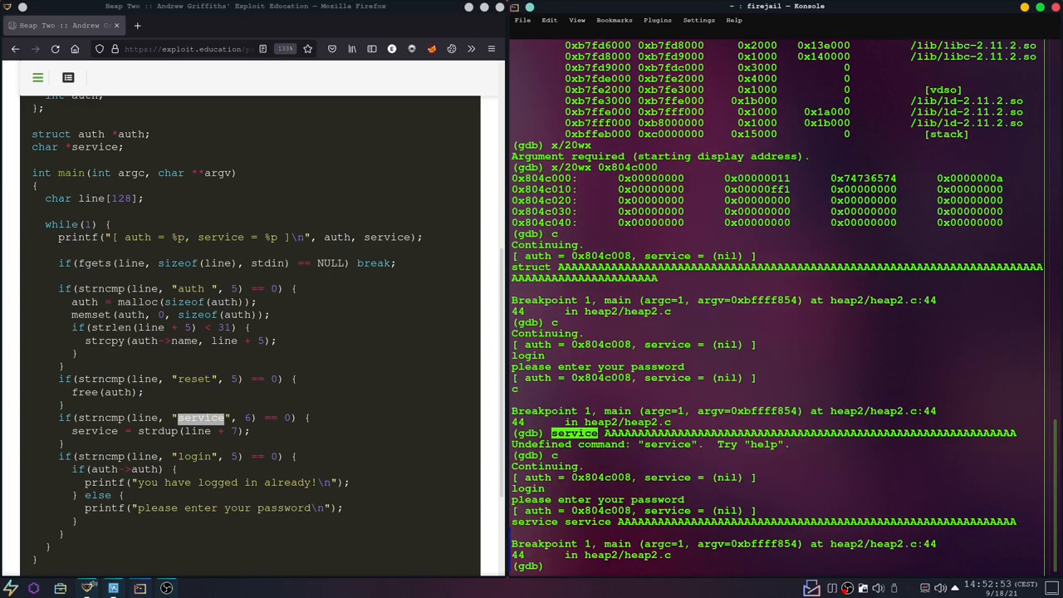
- Continue to login showing 'you have logged in already!', then exit gdb and clear the screen
key(Return)
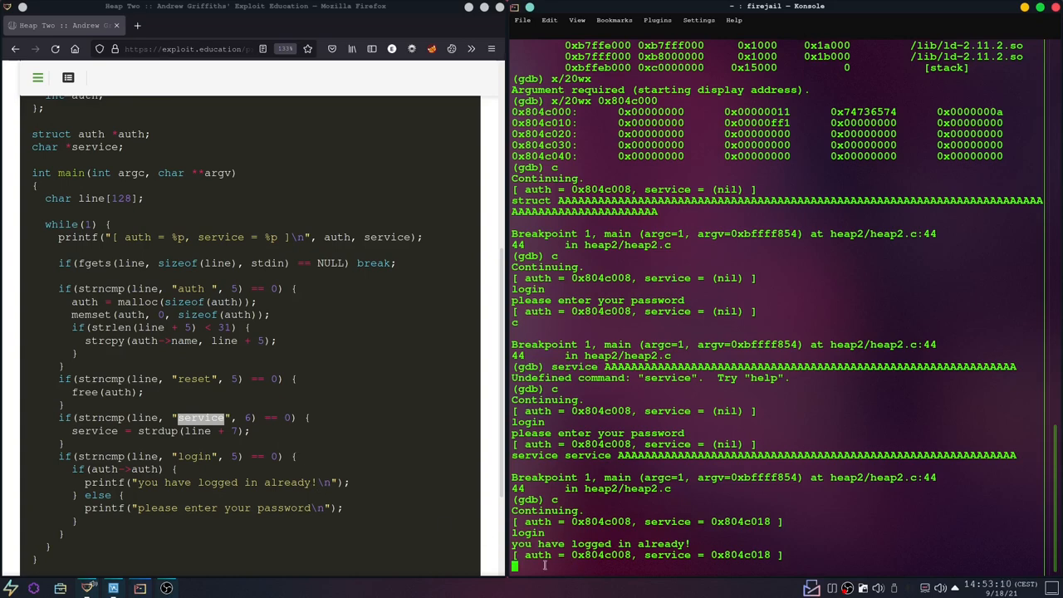
key(Return)
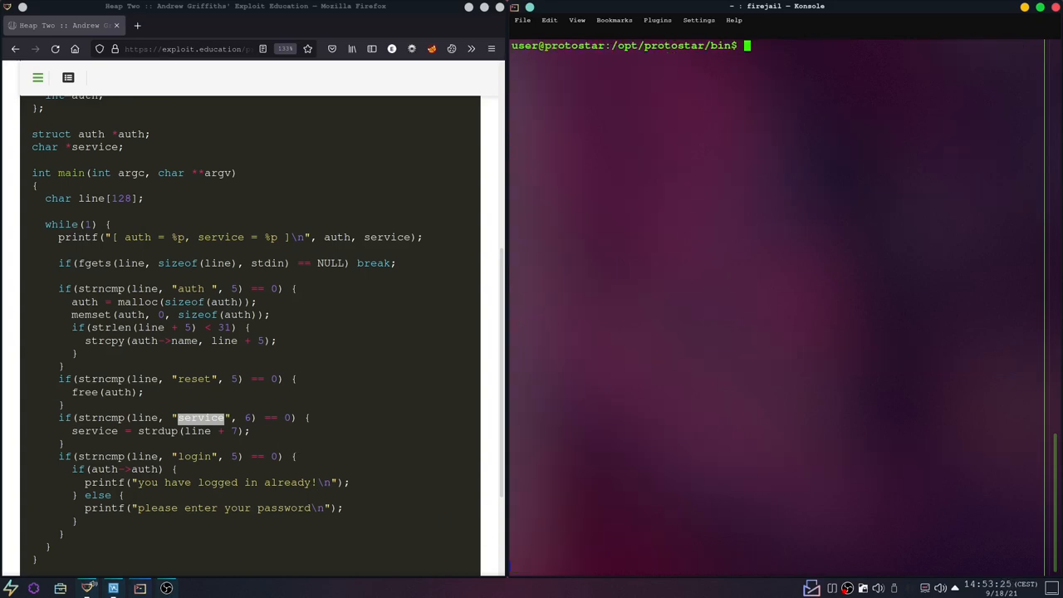